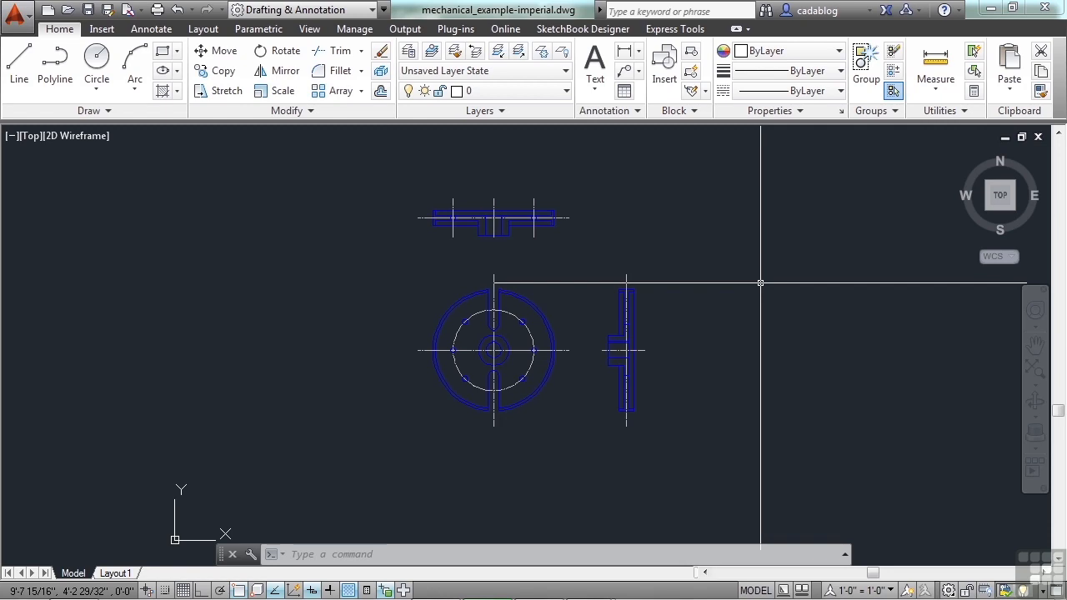
mouse_move(150, 30)
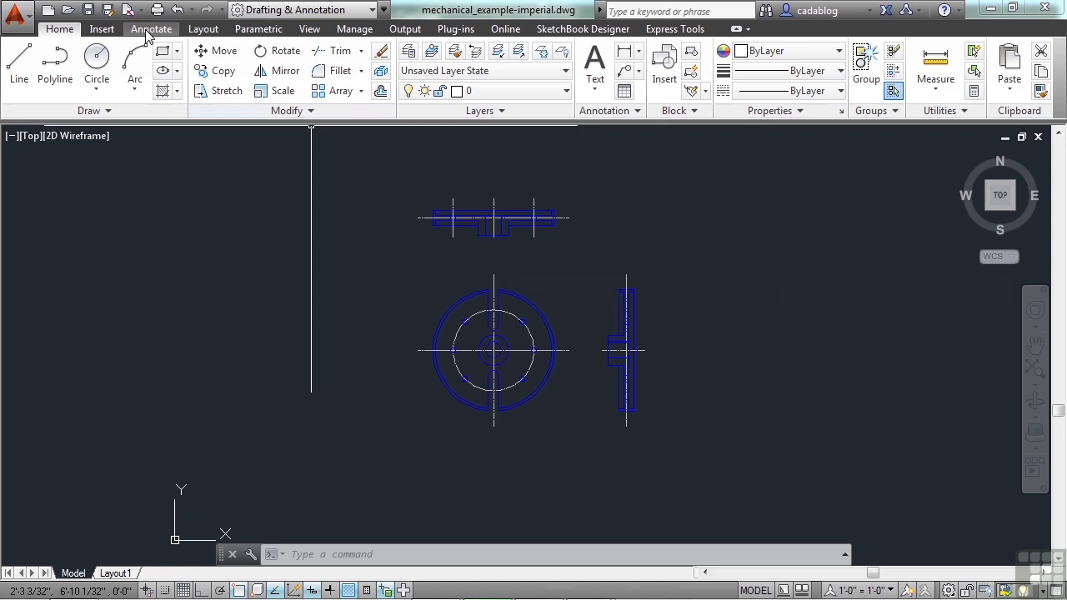
Step: Browse the Insert and Parametric ribbon tabs, return to Home and draw practice lines ending in a hook
left_click(100, 30)
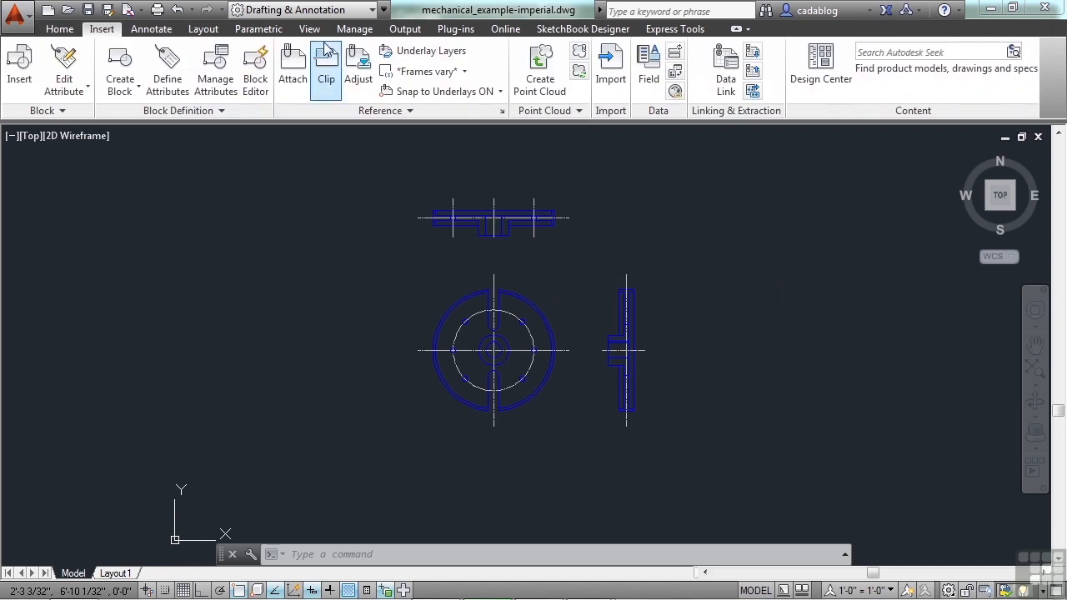
left_click(258, 30)
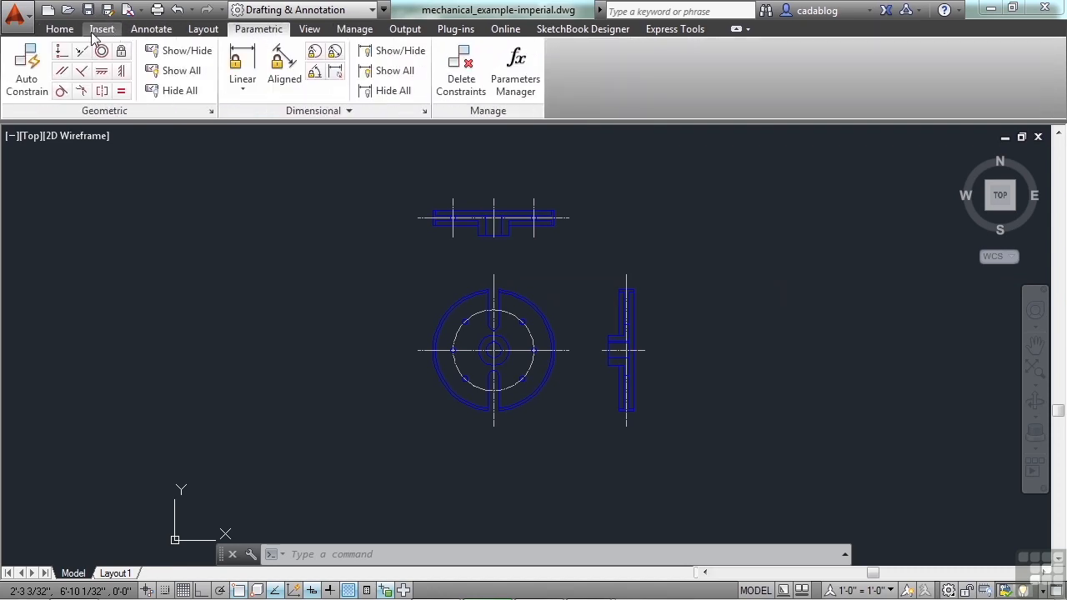
left_click(57, 30)
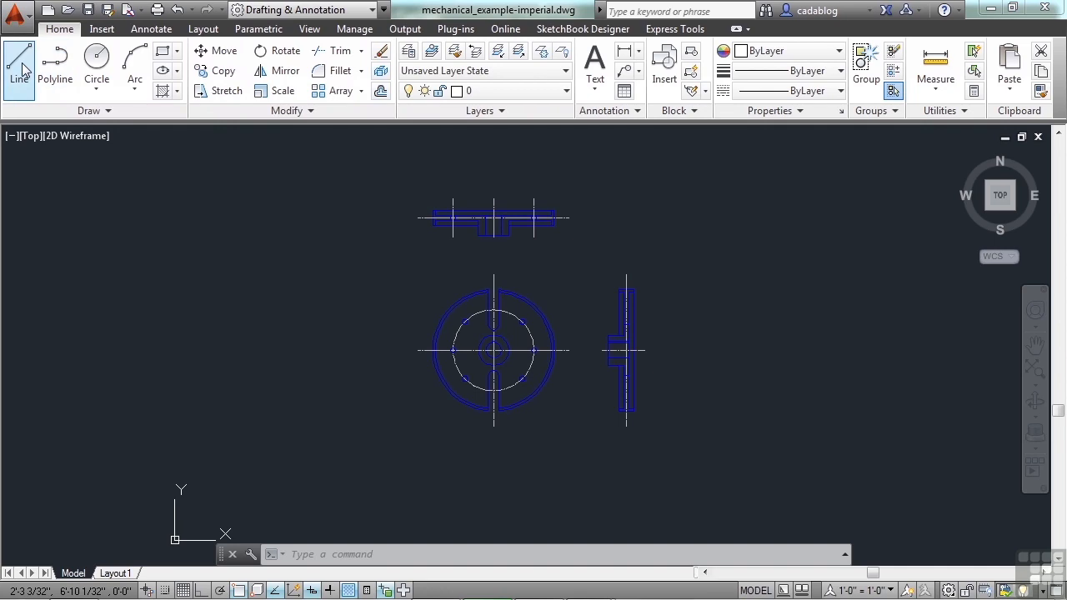
mouse_move(26, 57)
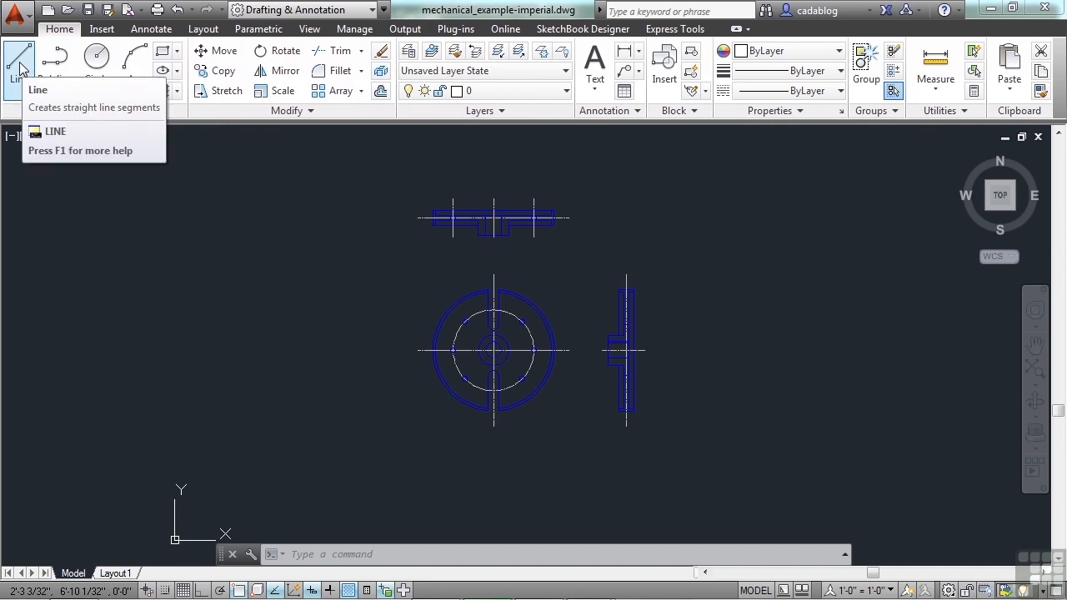
left_click(16, 63)
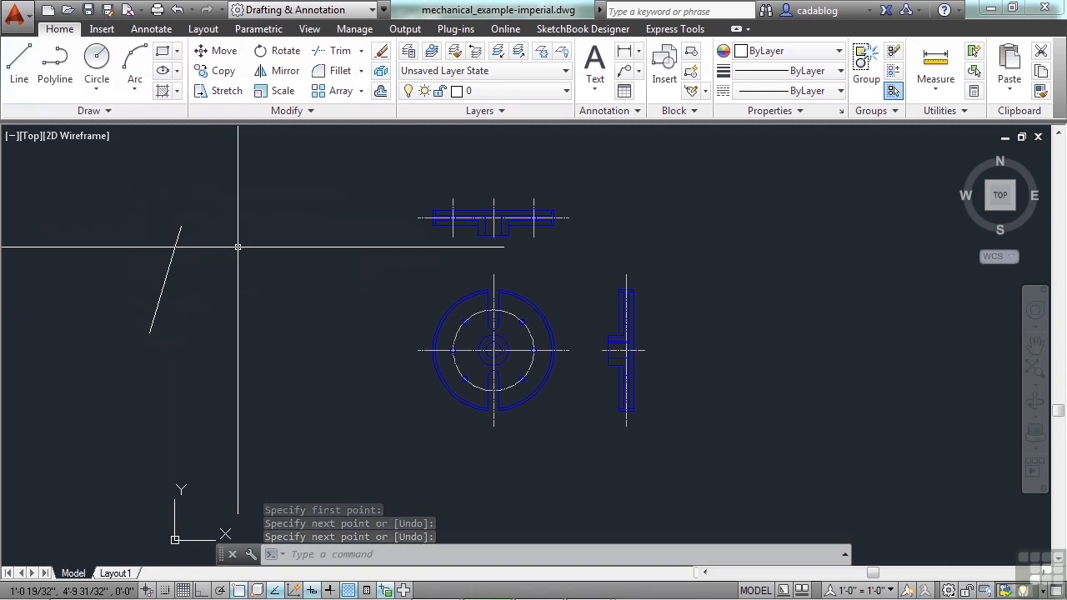
key("Escape")
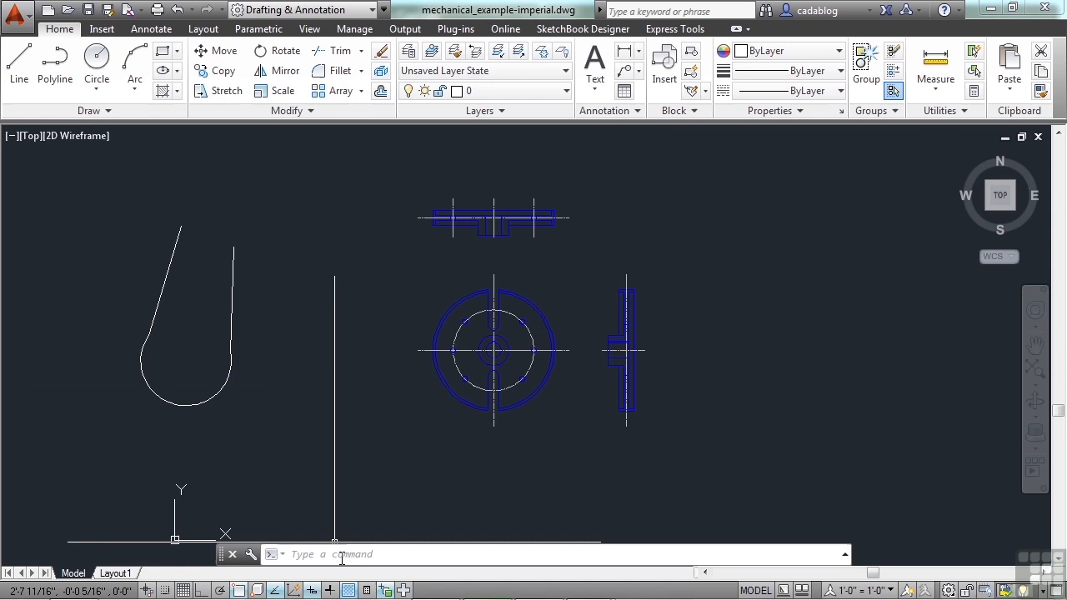
Step: Enter the misspelled command 'linnne' at the command line and correct it
left_click(342, 554)
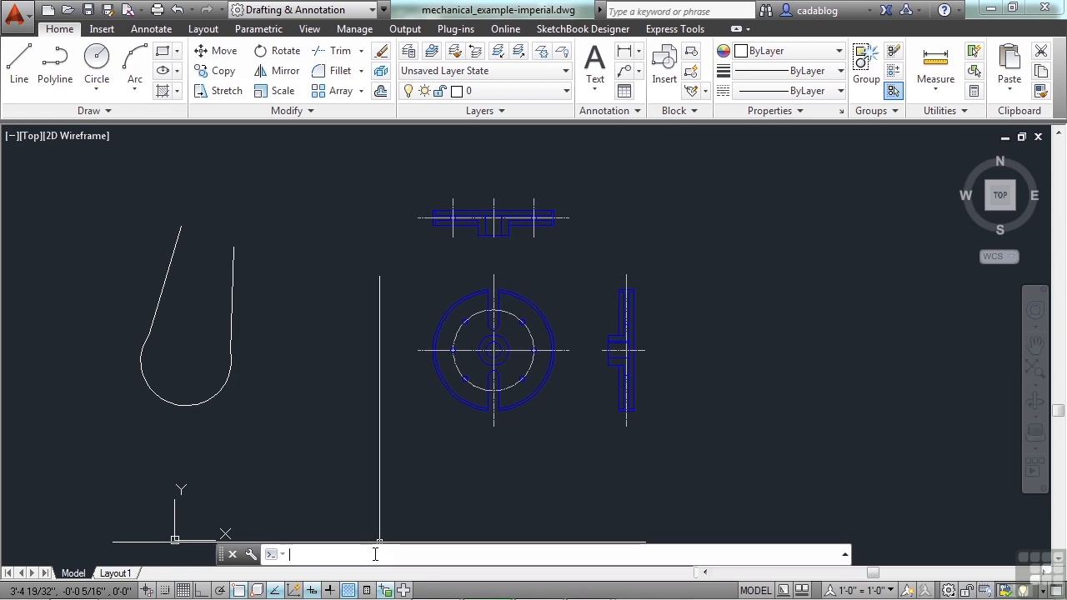
type("linnne")
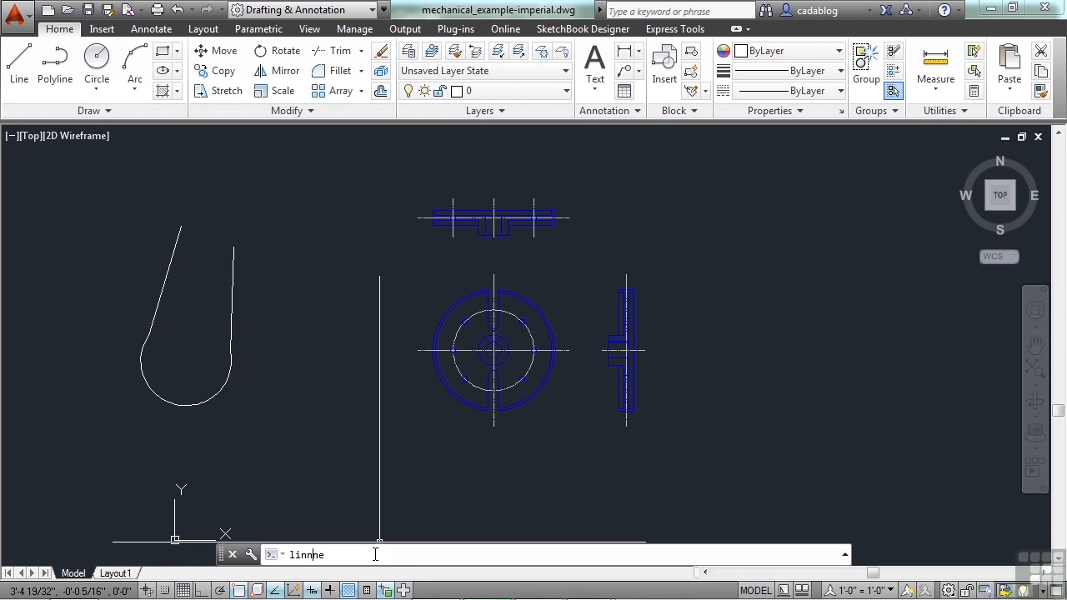
key("Backspace")
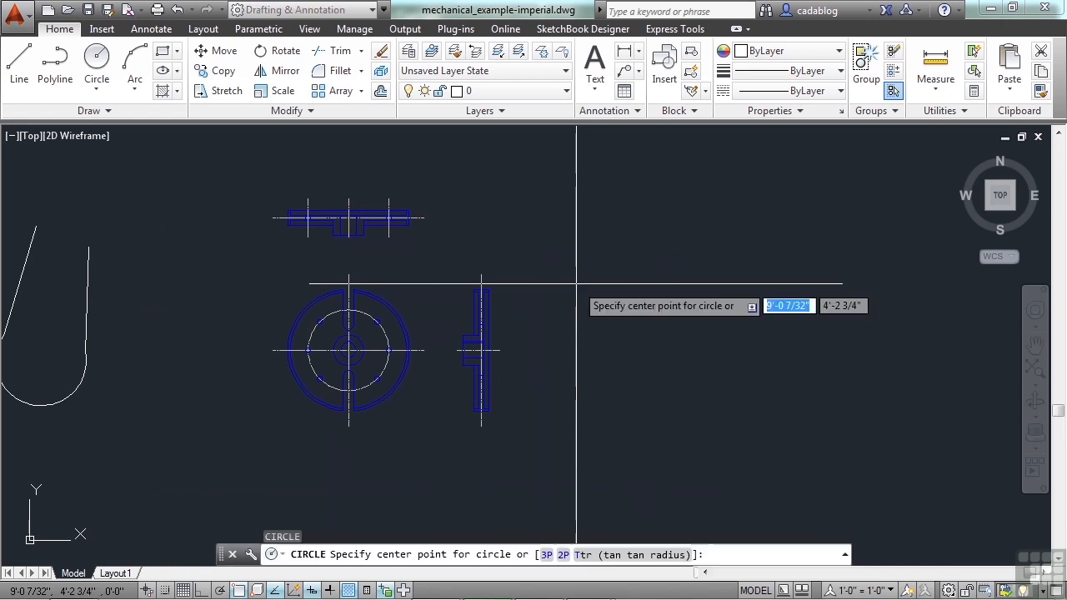
Step: Draw two circles right of the gear views, the second sized with the Diameter option
left_click(639, 285)
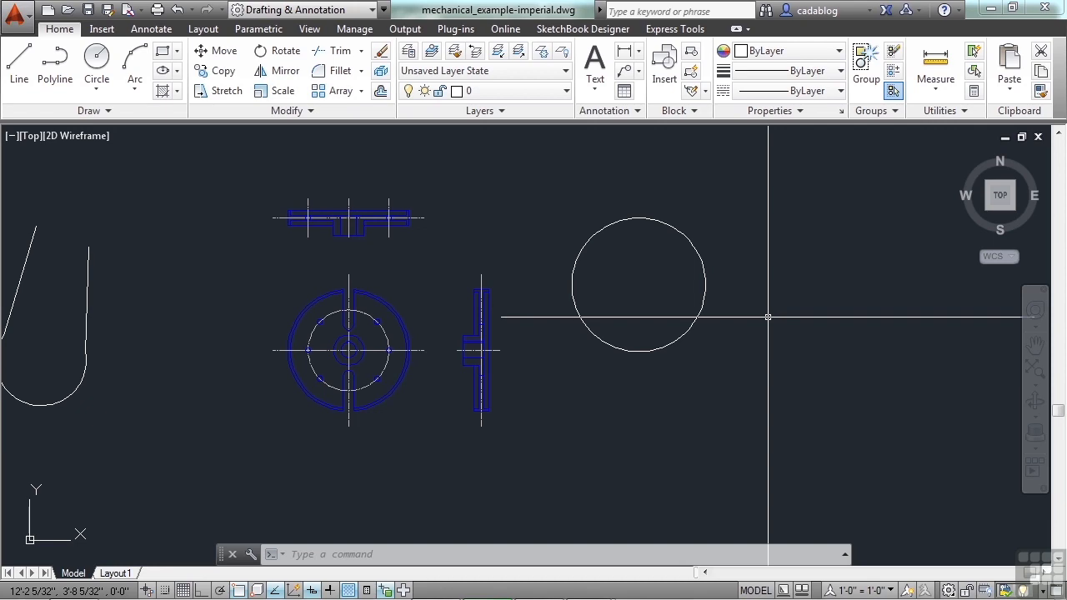
left_click(97, 64)
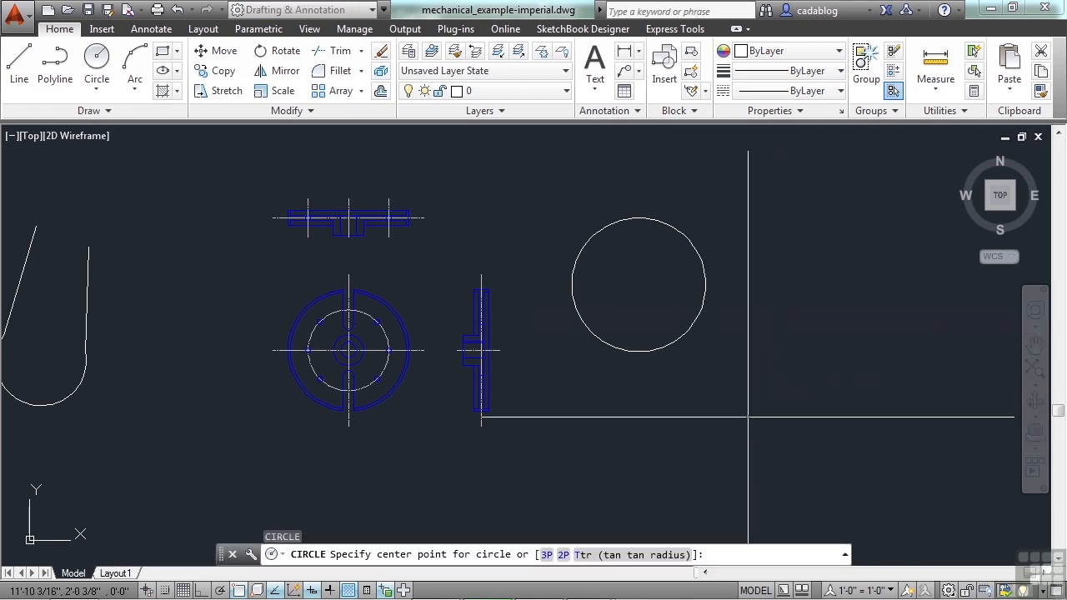
left_click(793, 393)
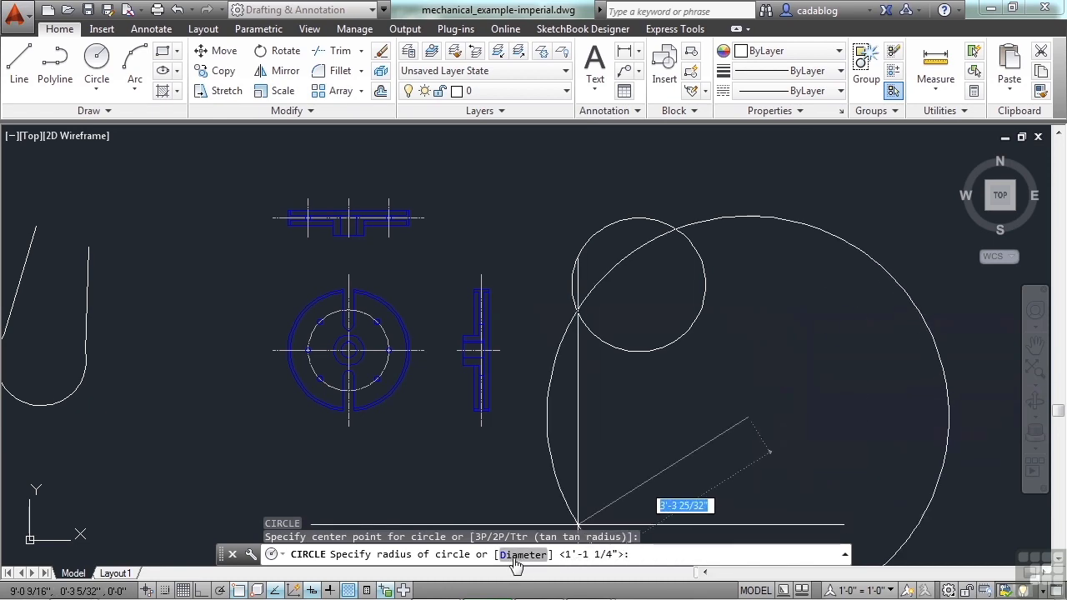
type("D")
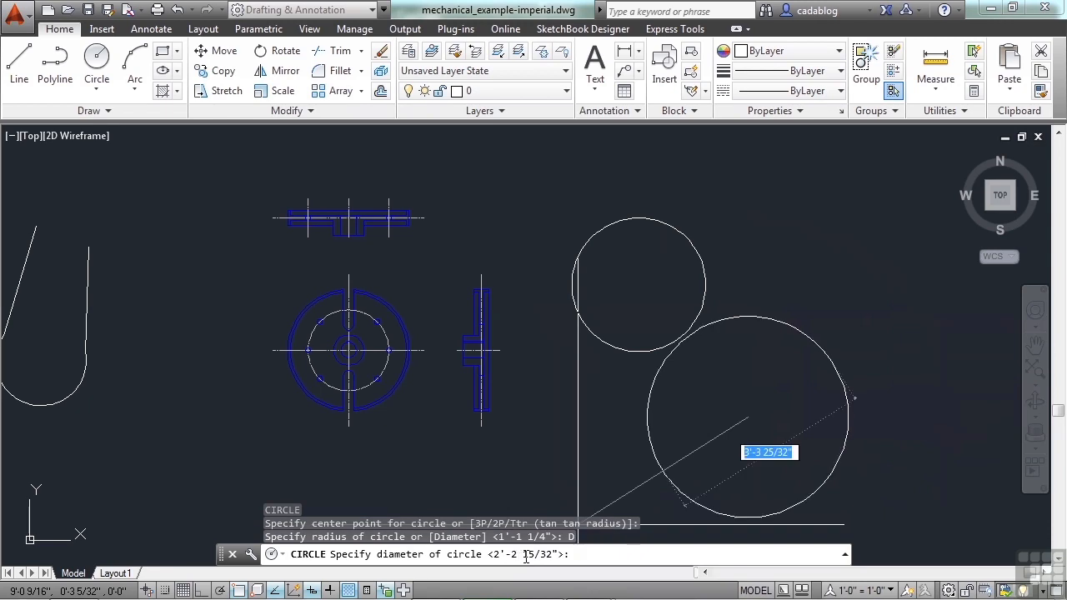
mouse_move(733, 376)
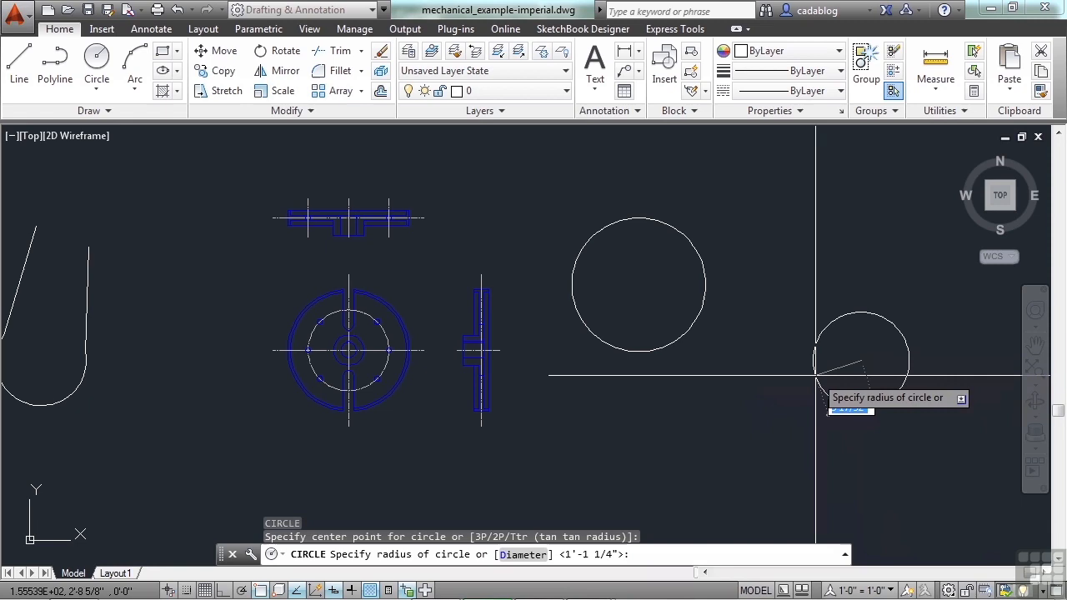
type("d")
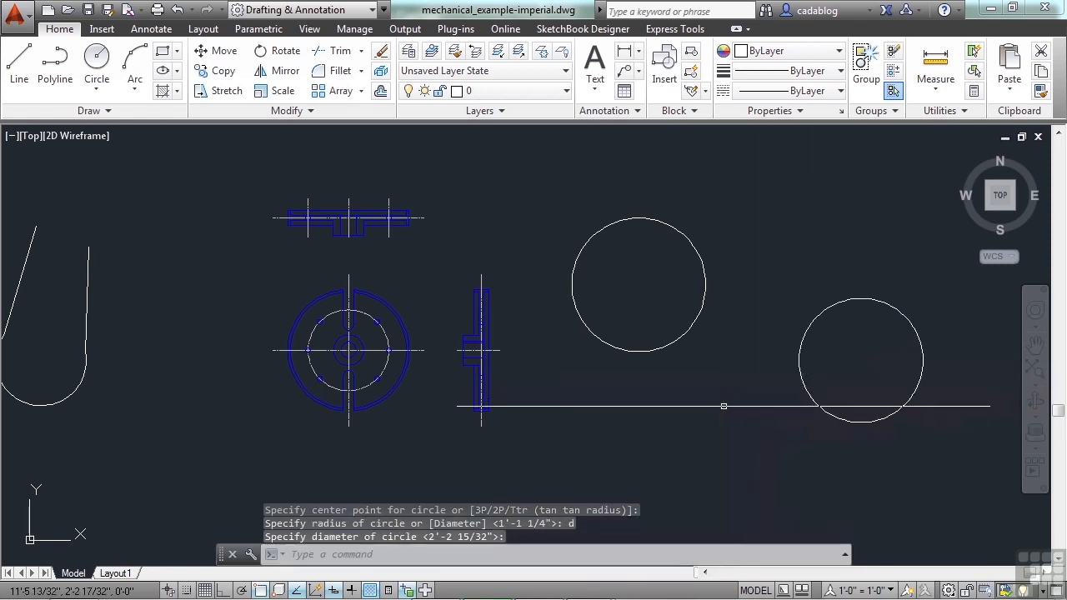
mouse_move(723, 407)
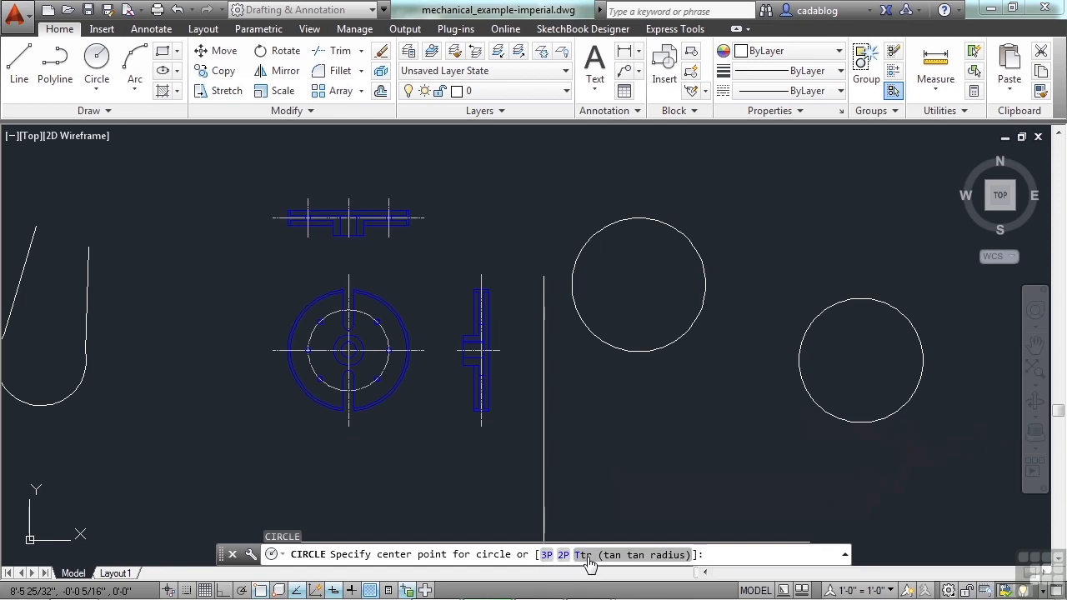
mouse_move(564, 554)
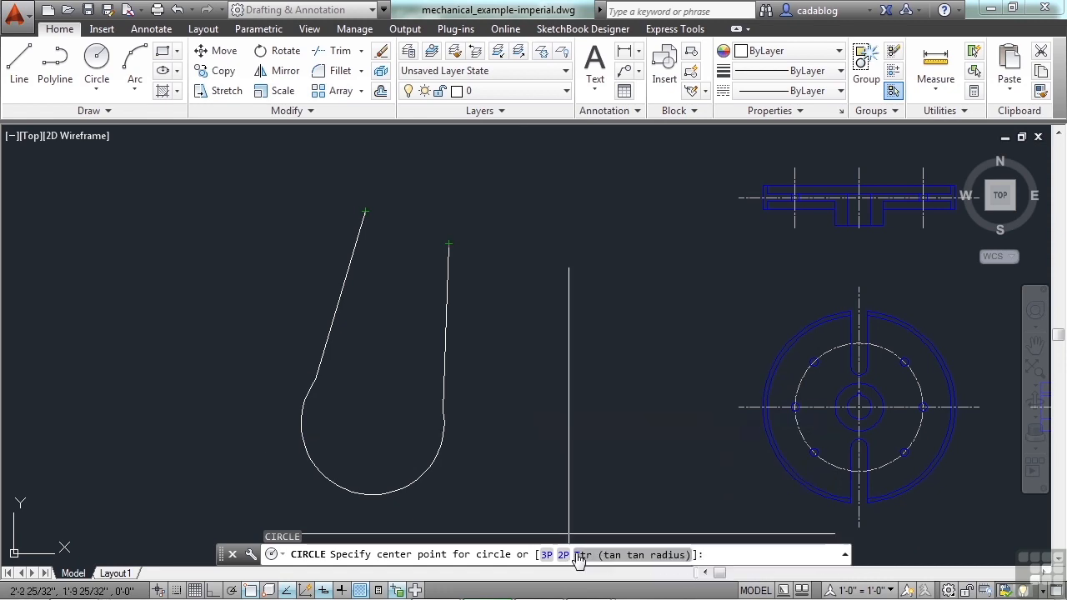
Step: Draw a 2P circle across the two upper ends of the hook outline
left_click(563, 554)
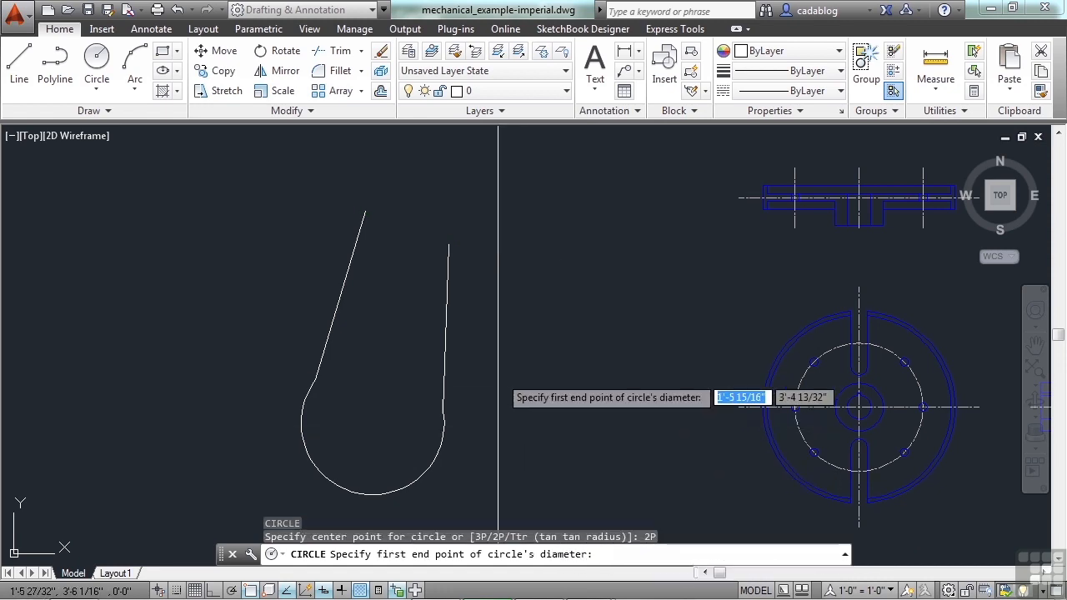
mouse_move(364, 210)
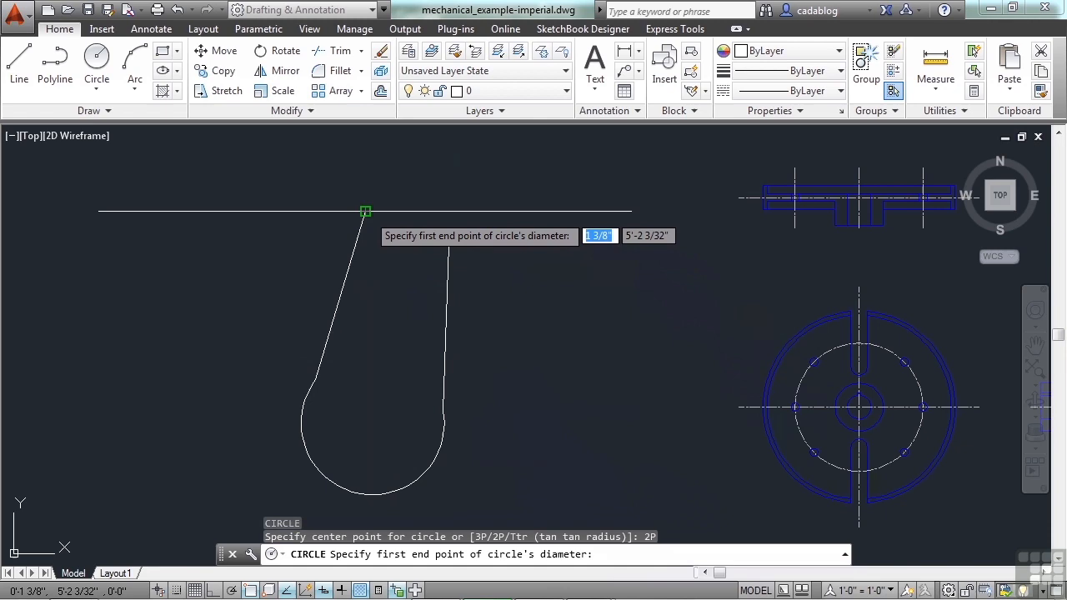
left_click(363, 210)
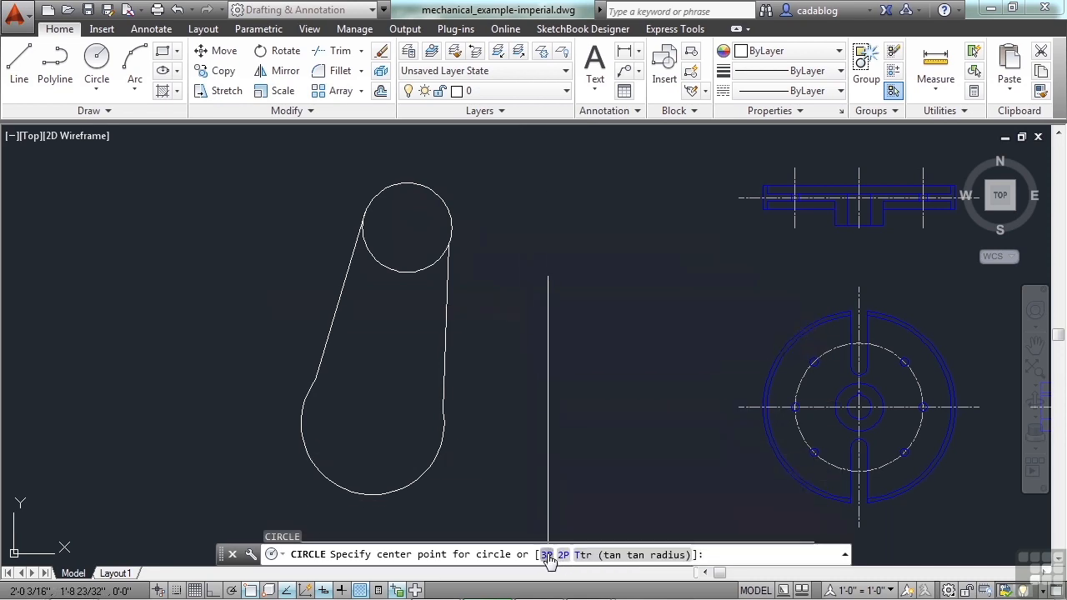
Step: Draw a 3P circle through three picked points right of the hook outline
left_click(547, 554)
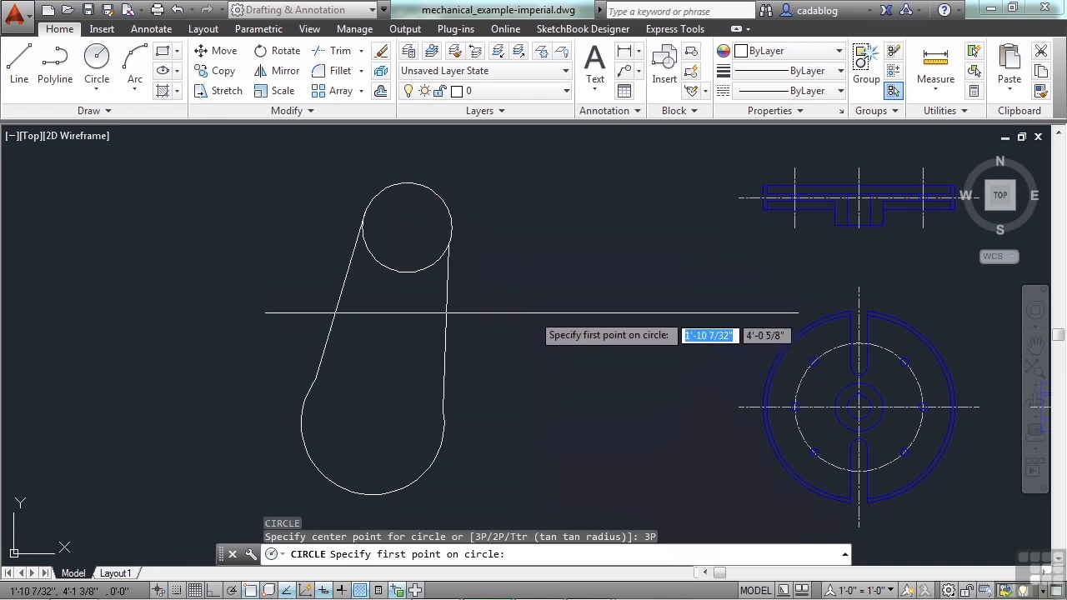
left_click(514, 267)
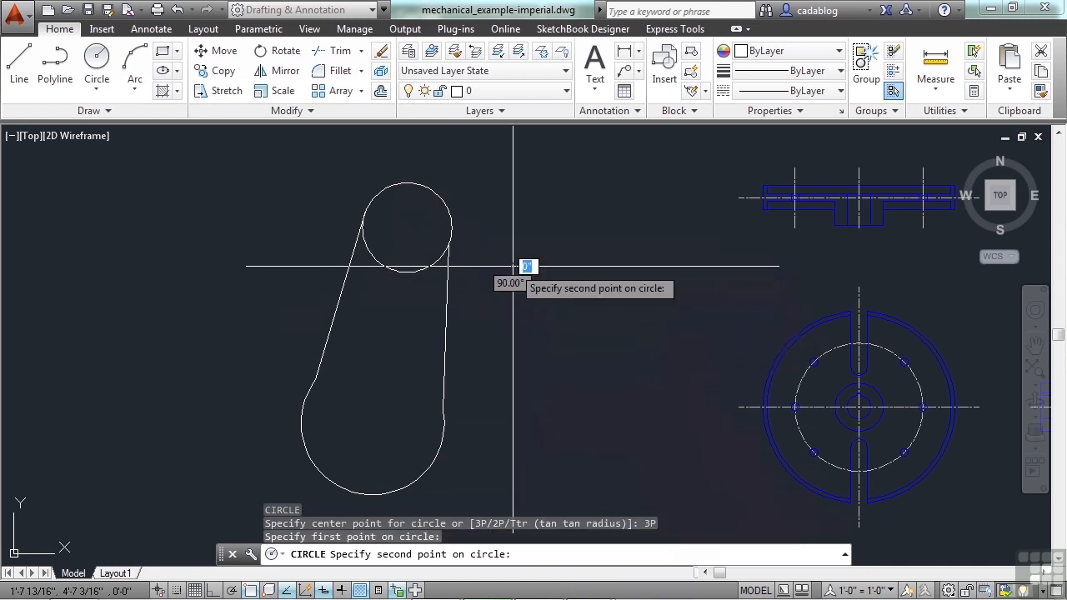
mouse_move(500, 252)
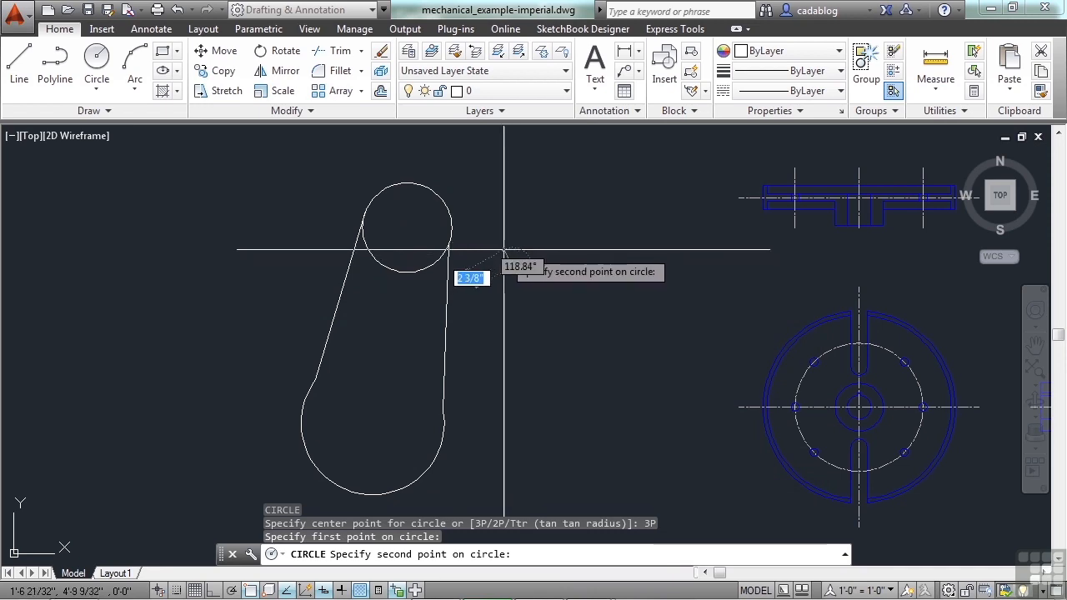
left_click(614, 273)
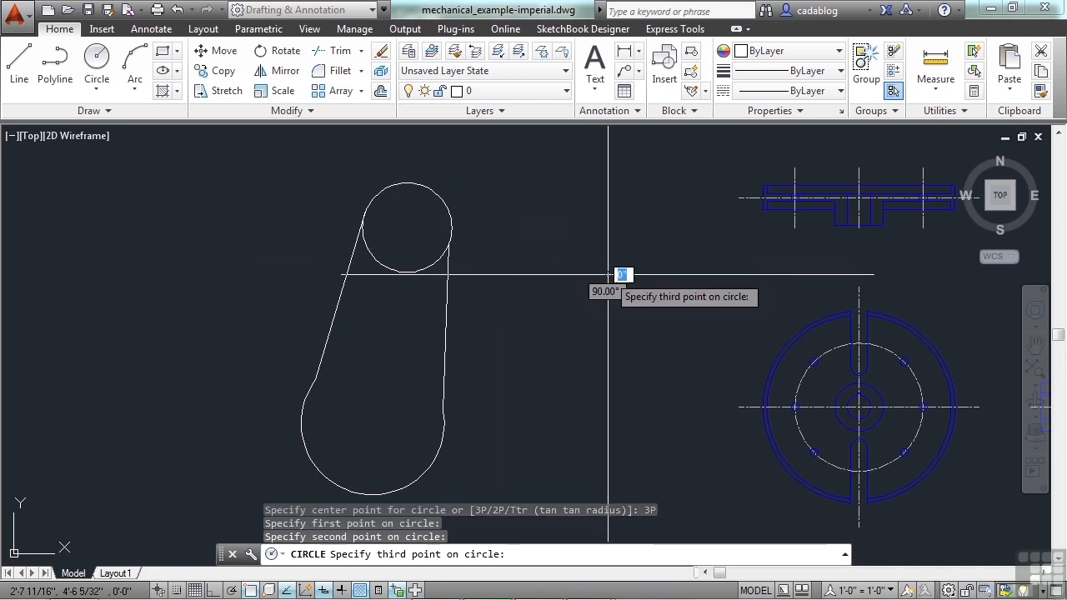
mouse_move(604, 242)
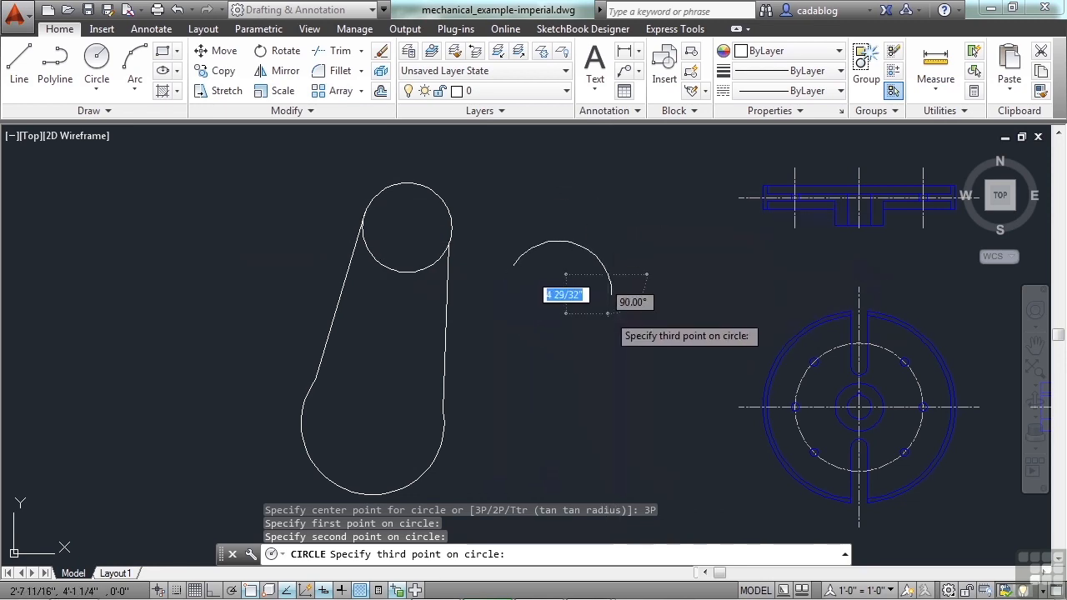
mouse_move(600, 258)
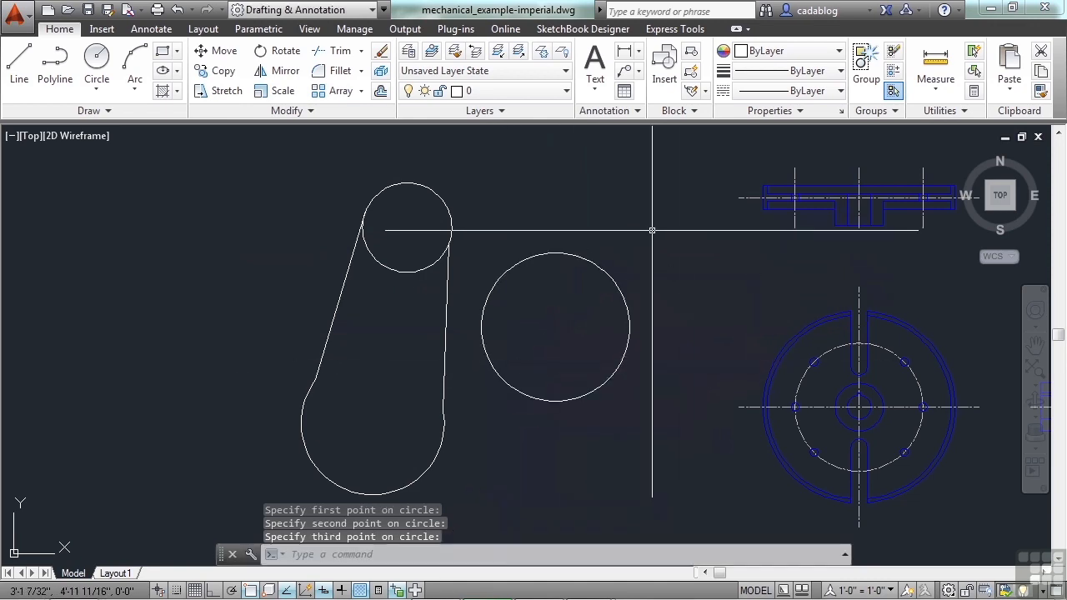
key("Escape")
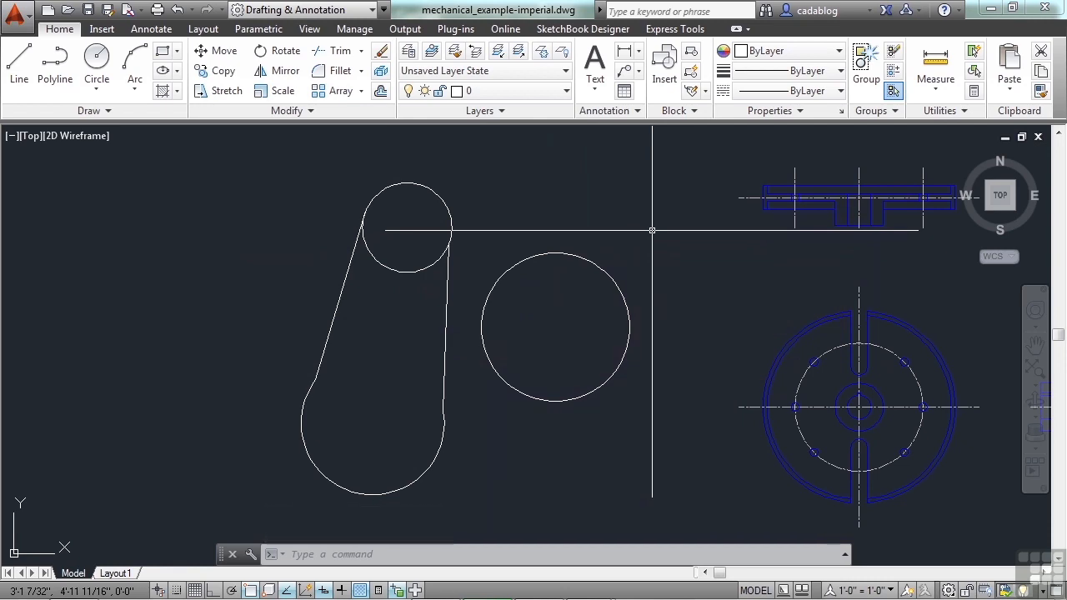
Step: Cap the hook with a Ttr circle tangent to both lines, radius 5
left_click(95, 77)
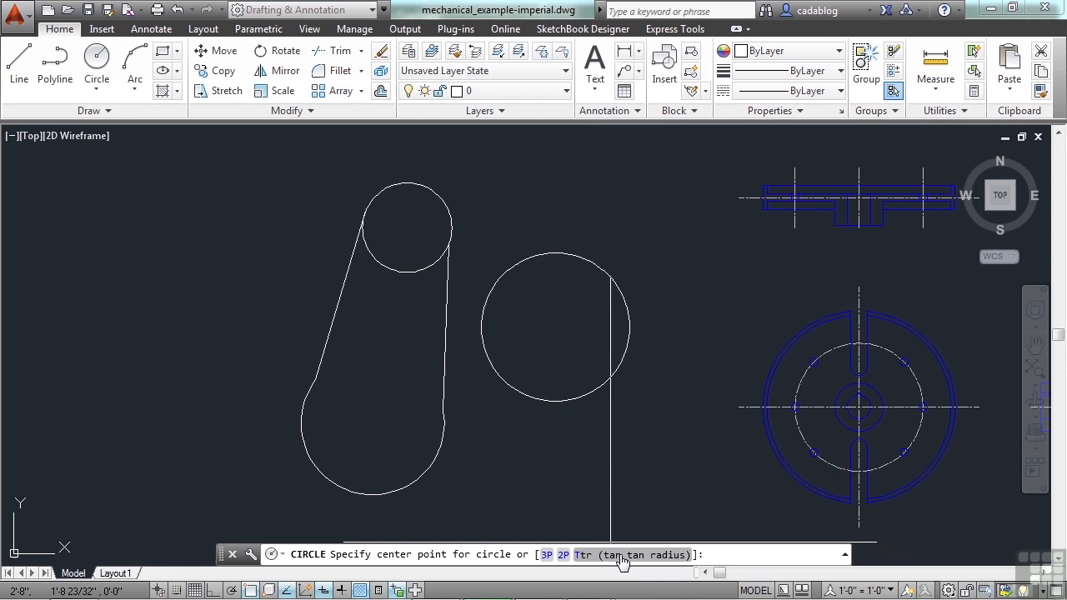
left_click(609, 553)
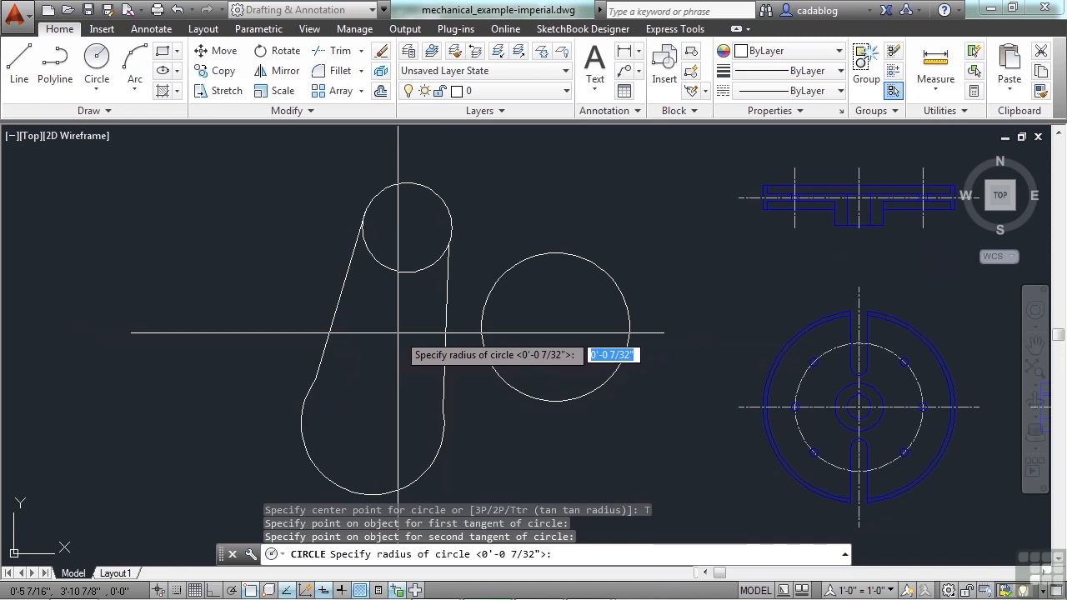
type("5")
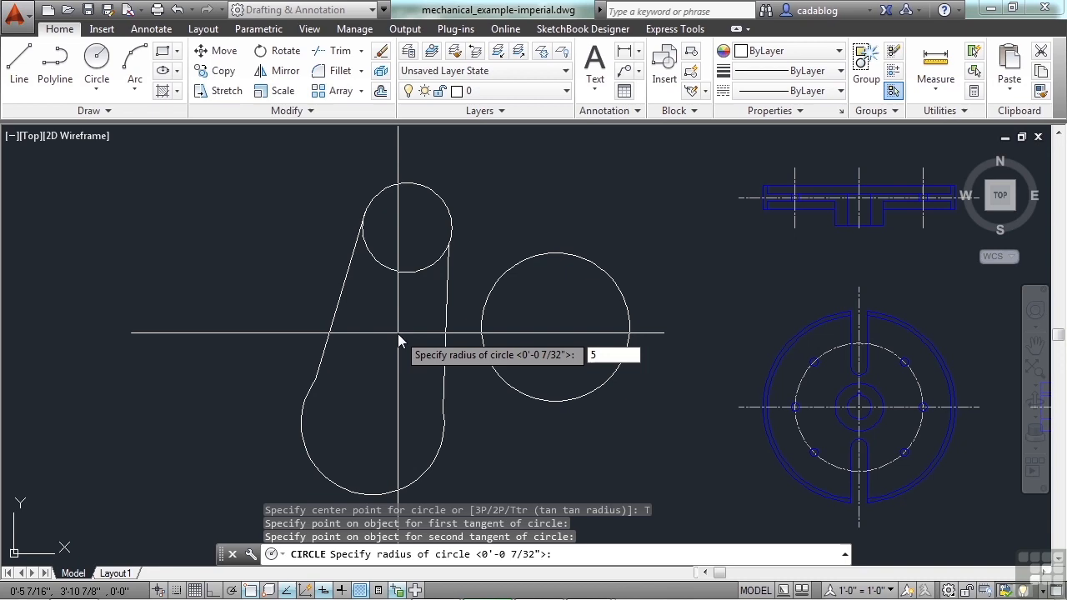
key("Enter")
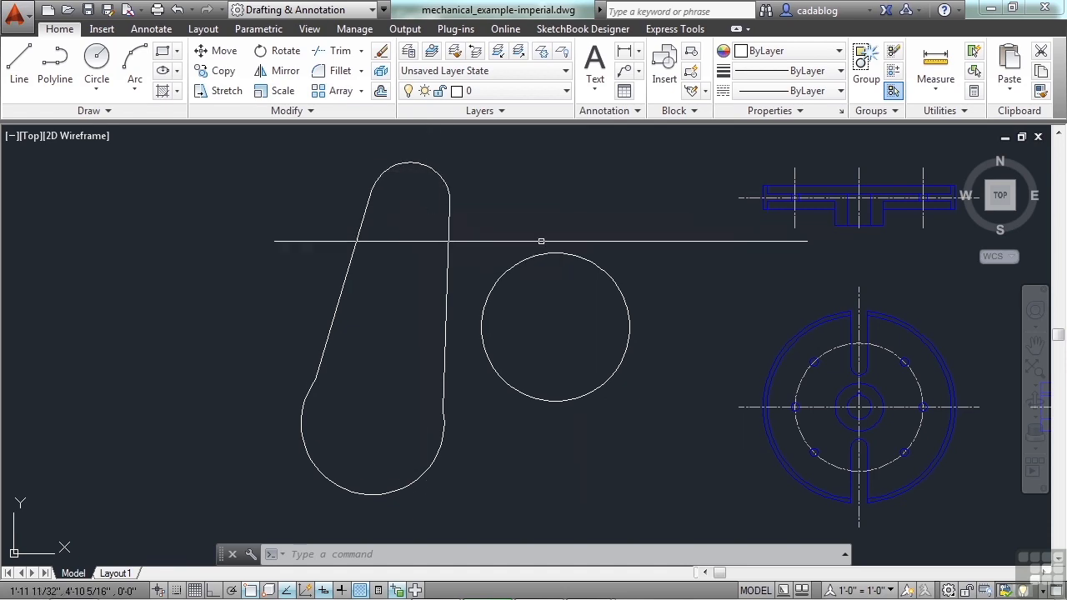
mouse_move(544, 244)
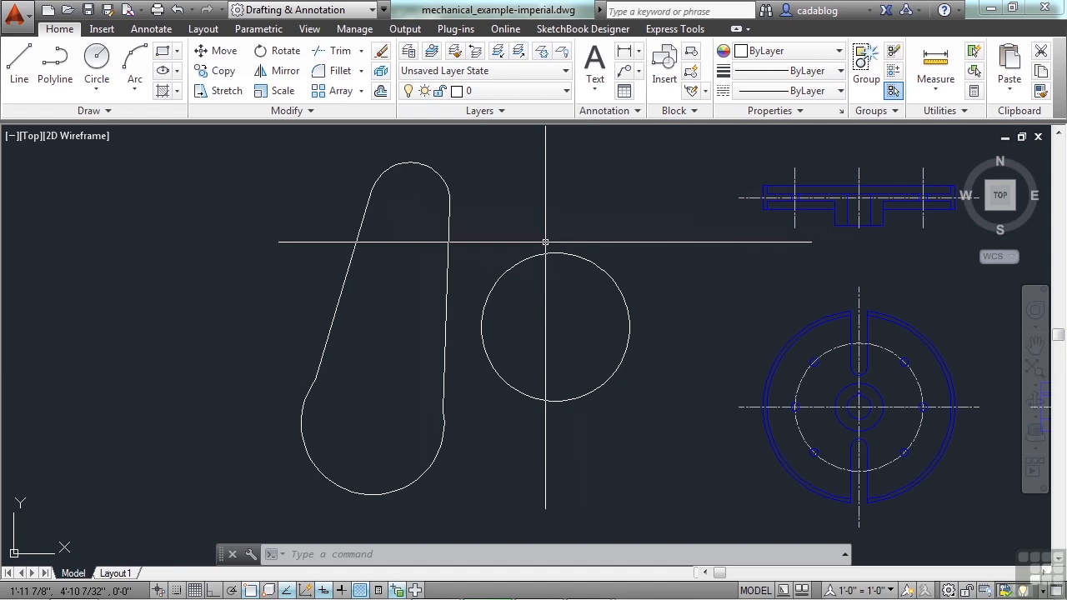
mouse_move(644, 233)
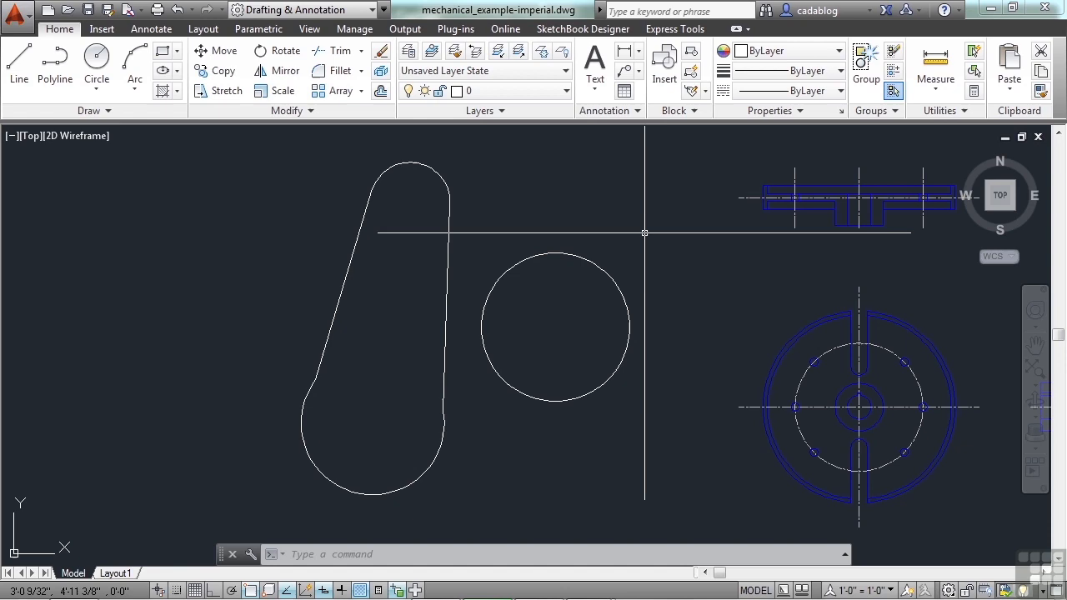
type("LINE")
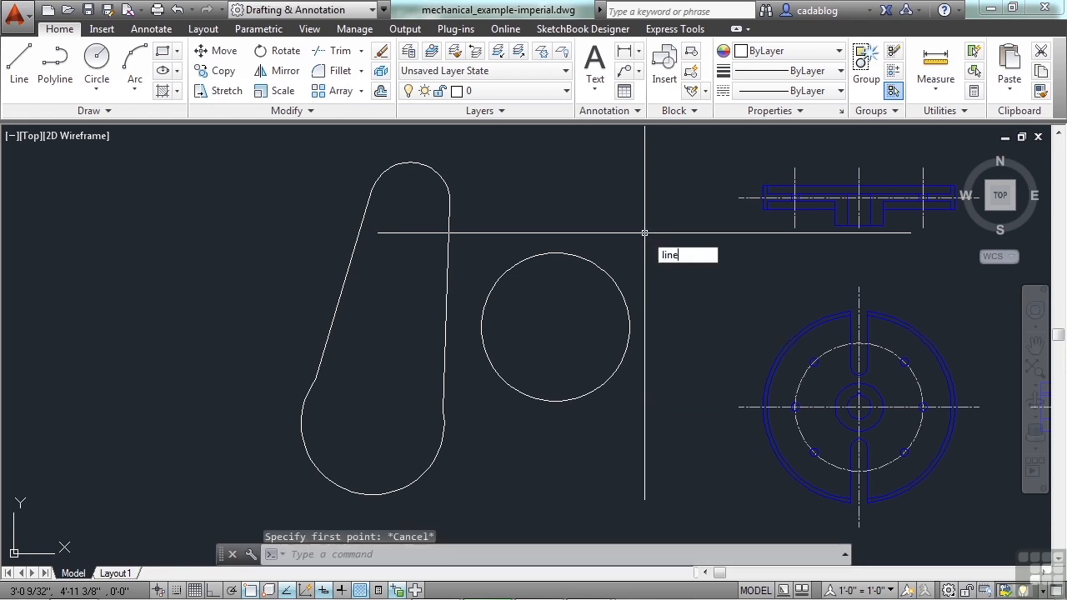
Step: Draw a small circle above right of the large one, then start a line with the L alias
type("LINE")
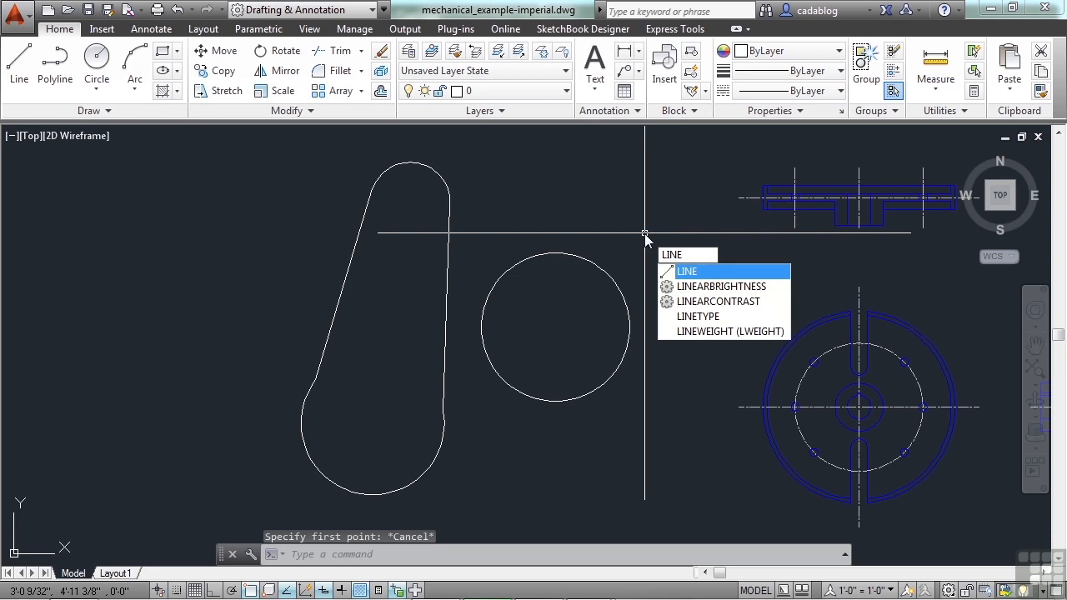
left_click(687, 270)
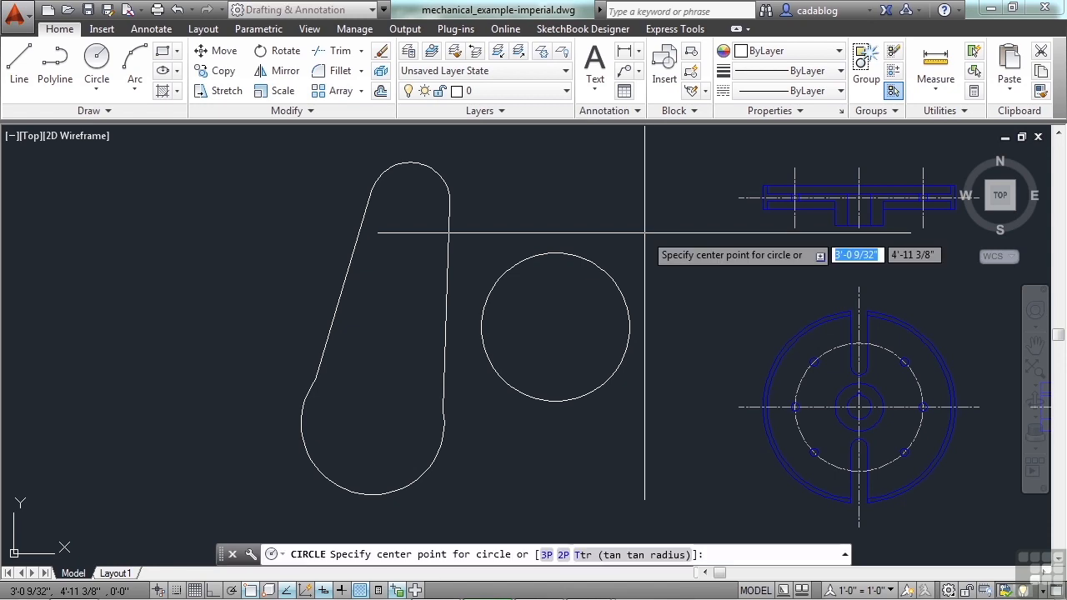
left_click(643, 253)
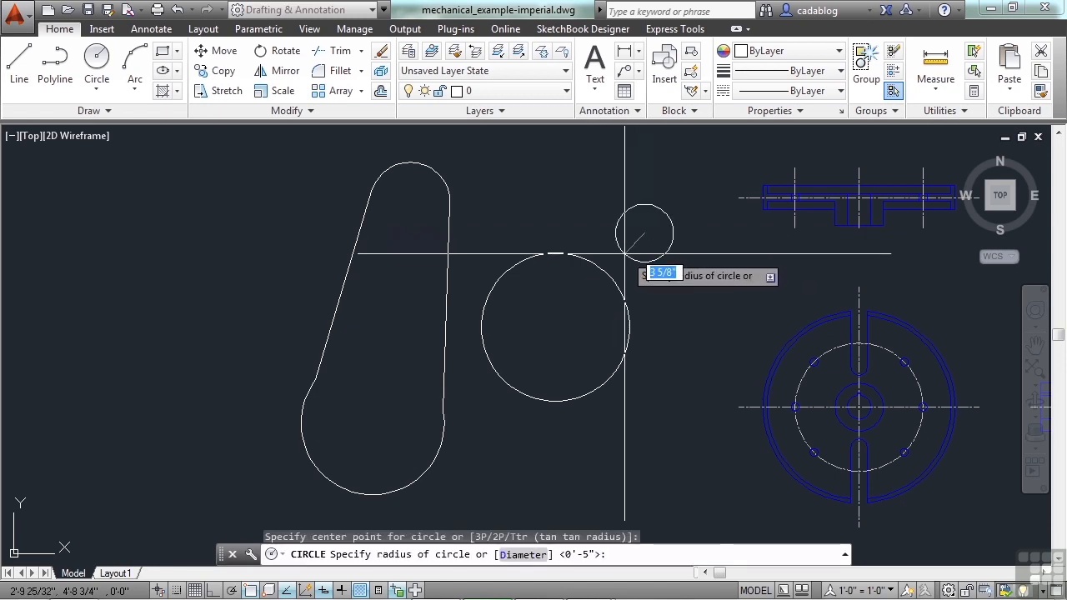
left_click(647, 232)
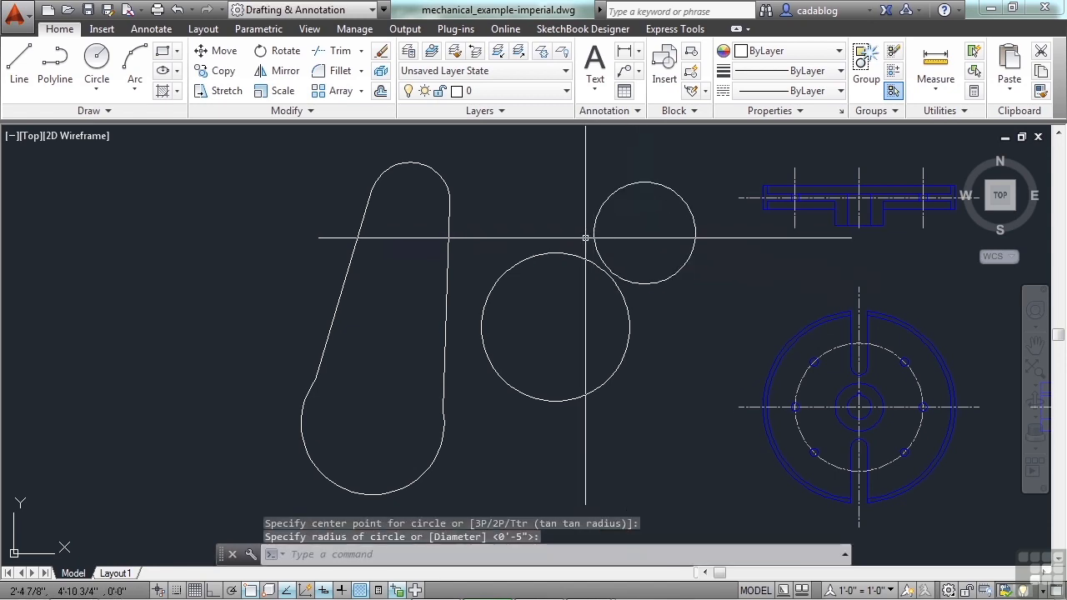
type("L")
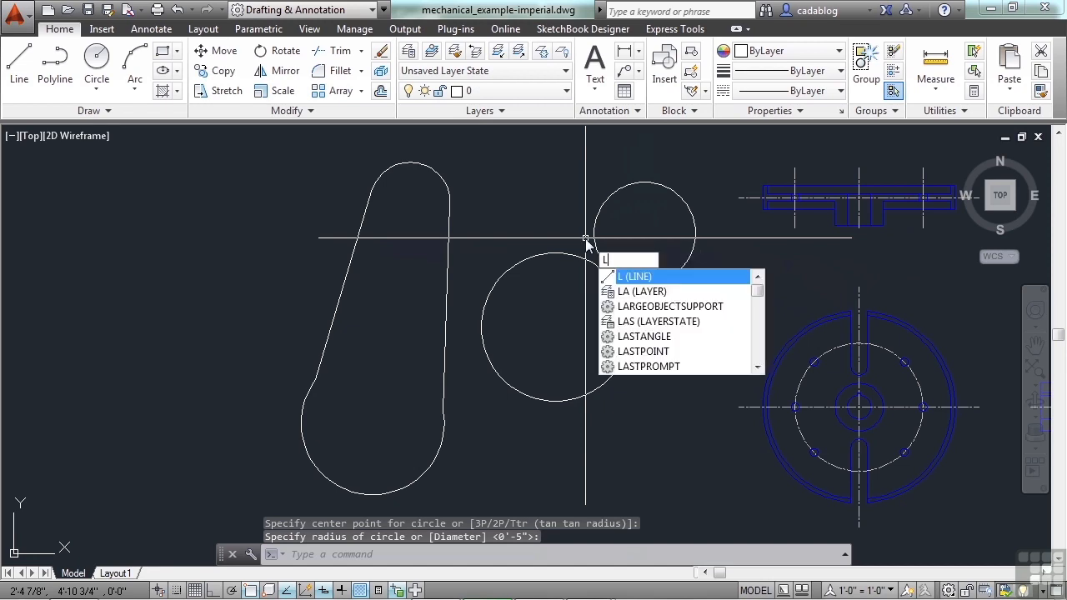
key("Enter")
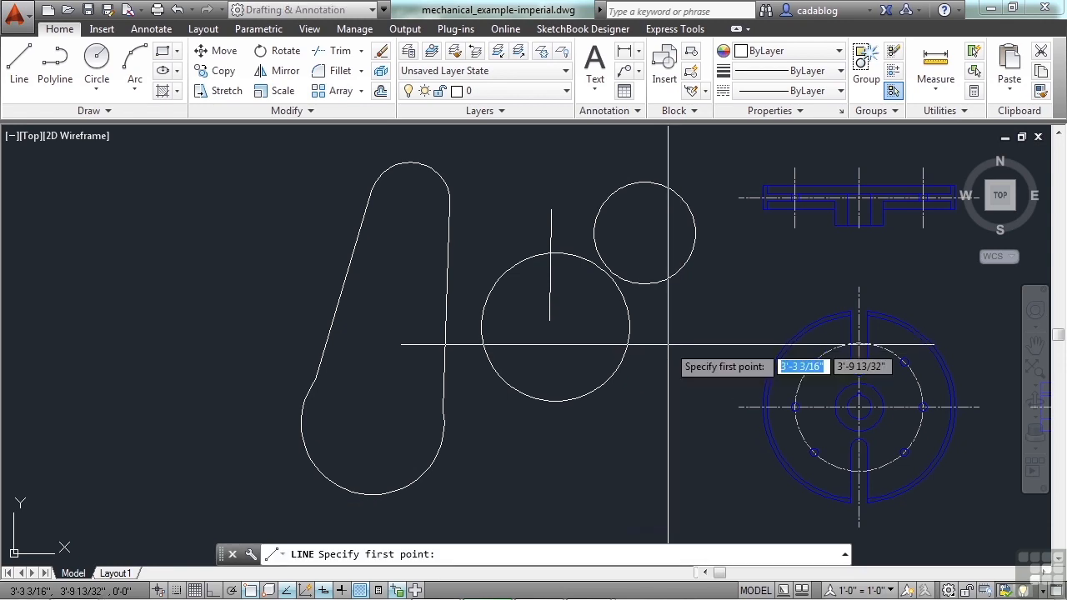
mouse_move(554, 327)
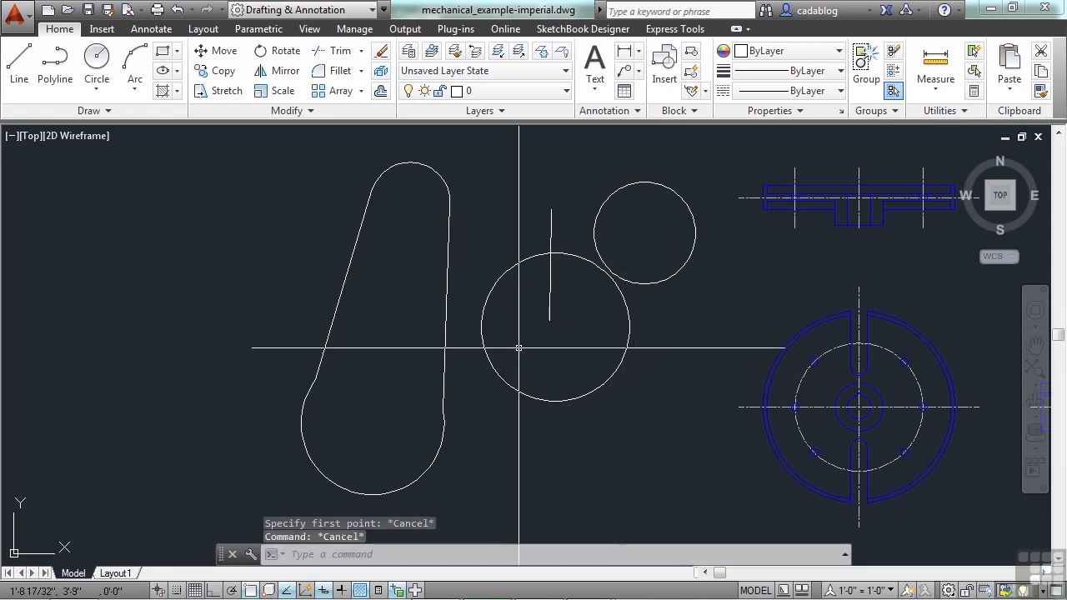
Step: Draw a short slanted line inside the large circle
left_click(13, 64)
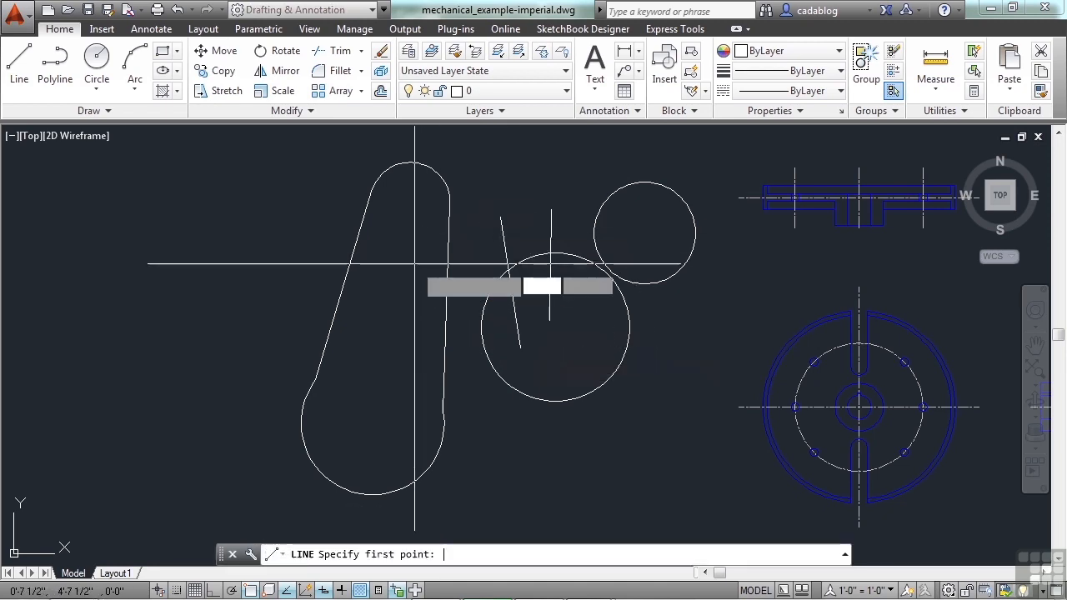
left_click(403, 269)
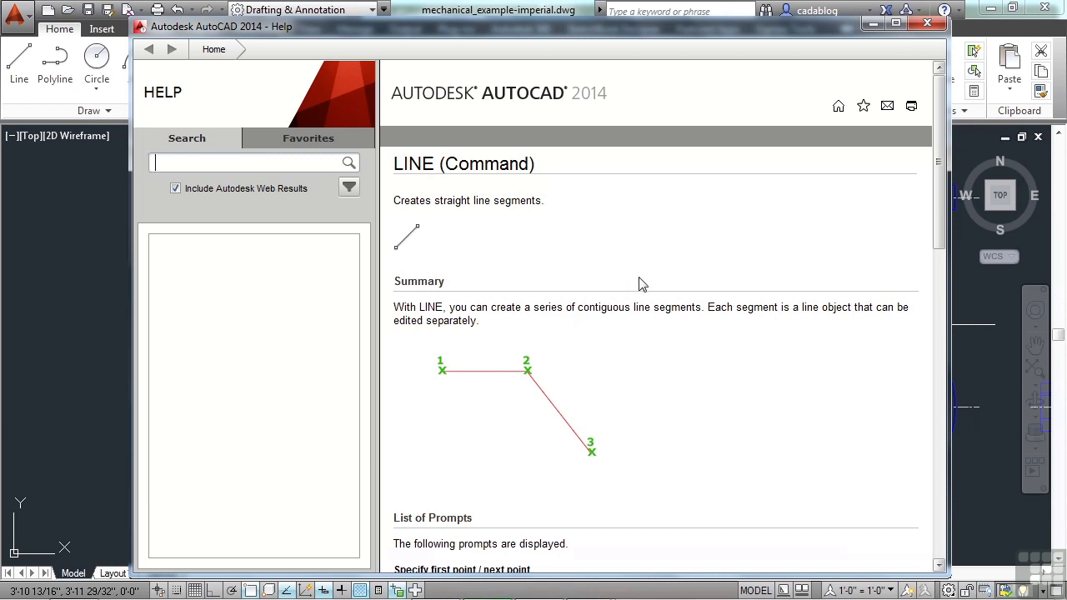
mouse_move(894, 180)
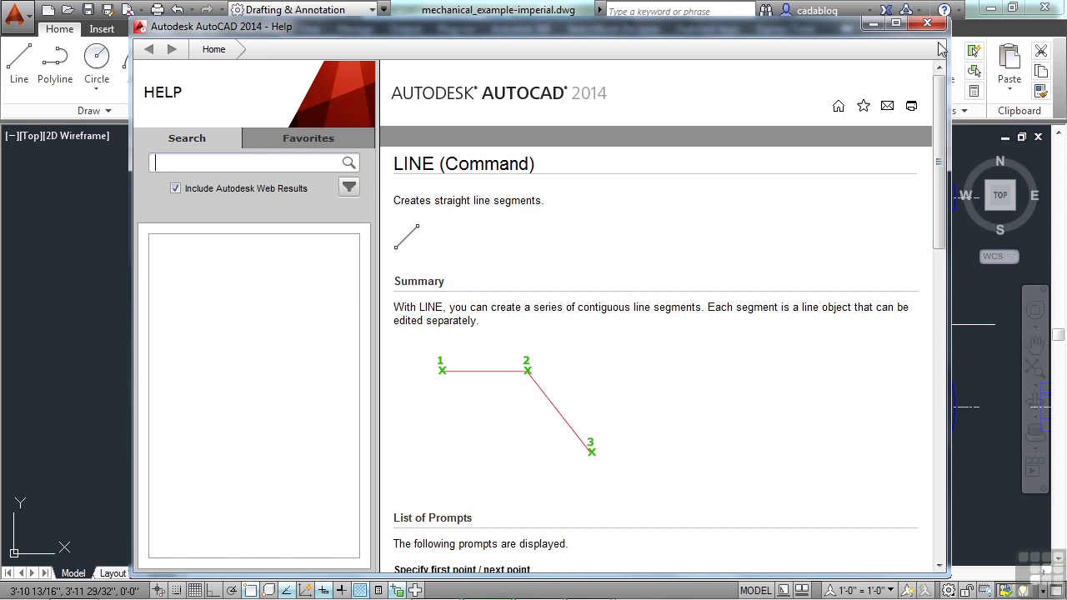
Step: Close the LINE help page, reopen help with '?' and close it again
left_click(927, 23)
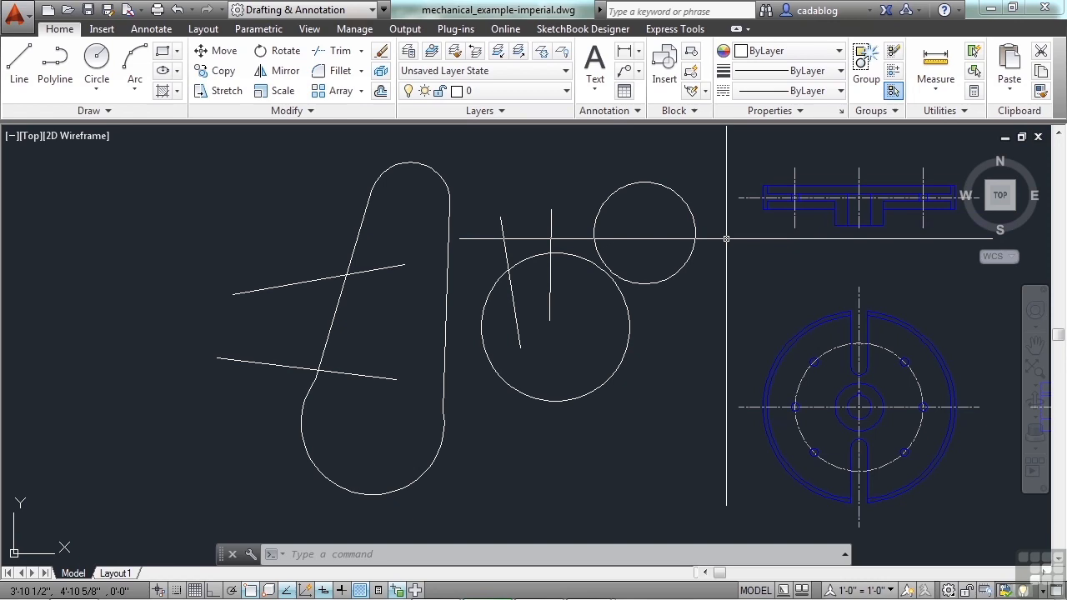
type("?")
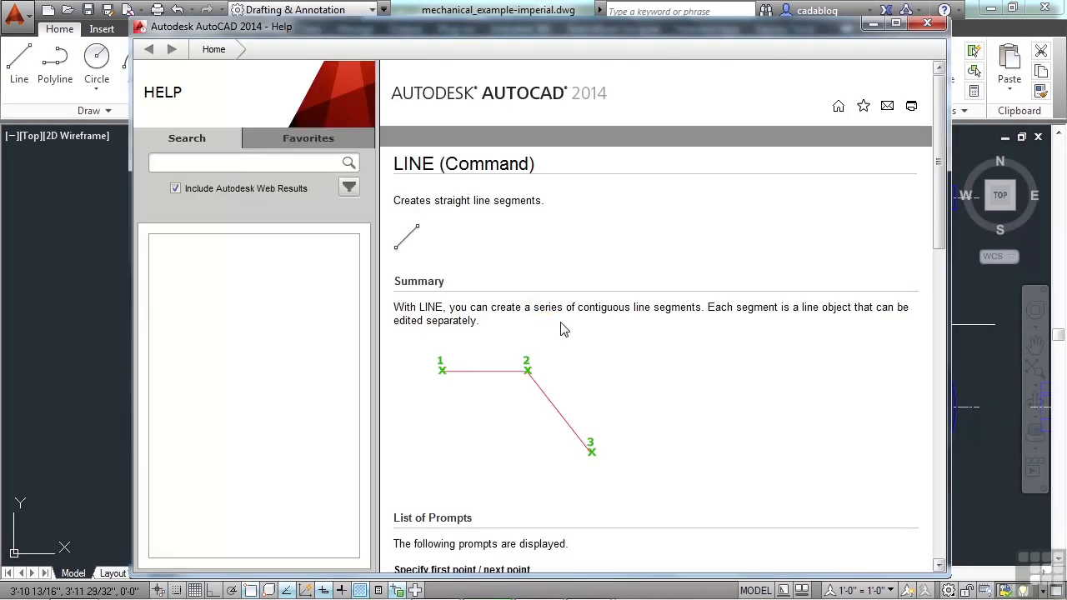
mouse_move(642, 283)
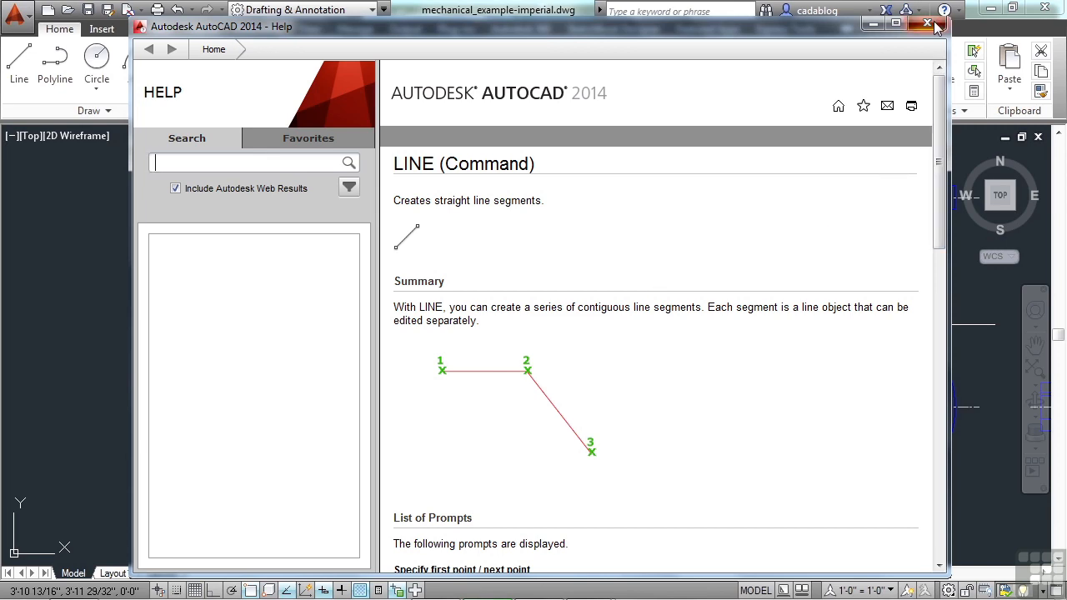
left_click(928, 24)
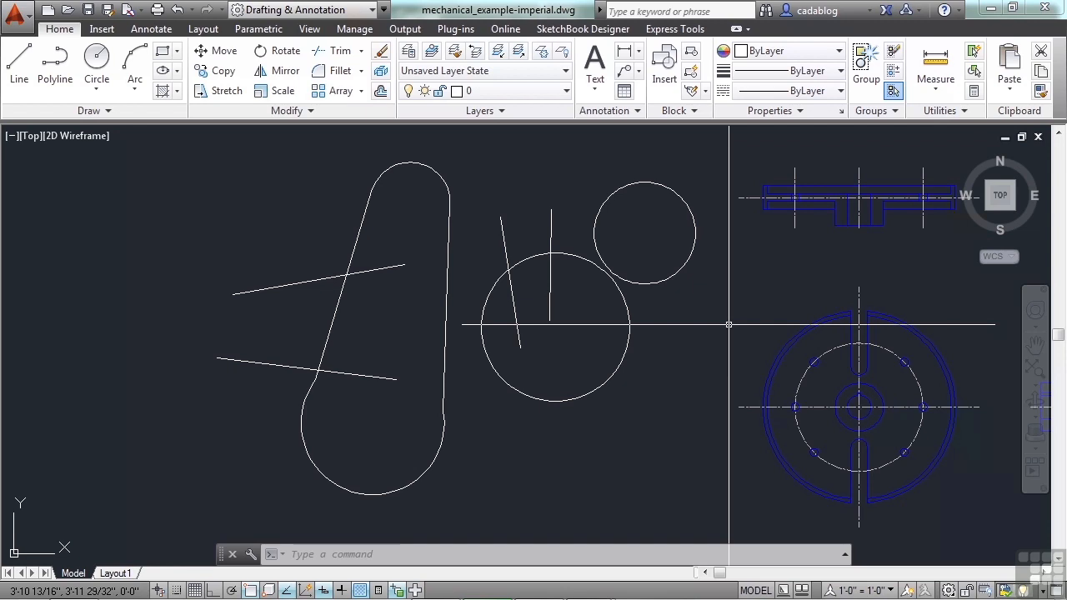
mouse_move(702, 334)
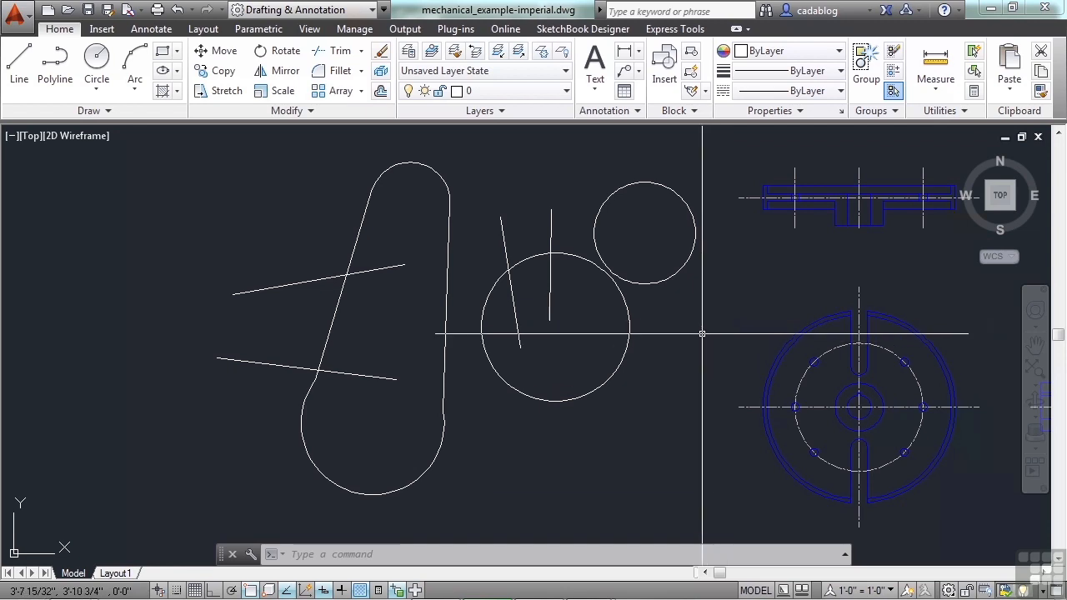
Step: Undo the practice circles and lines with U and the Quick Access Undo button
type("U")
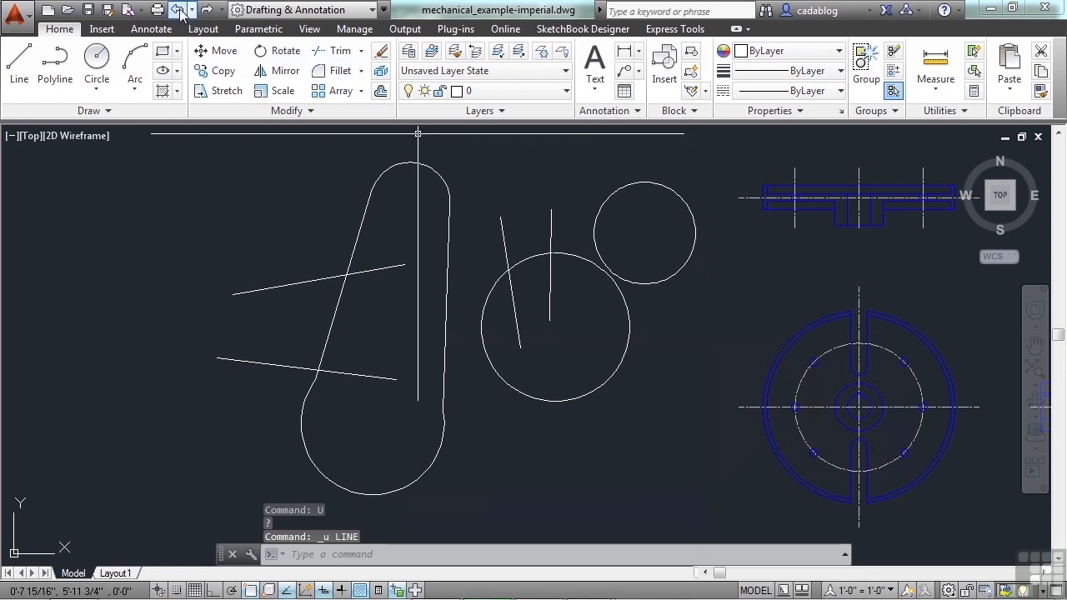
mouse_move(176, 10)
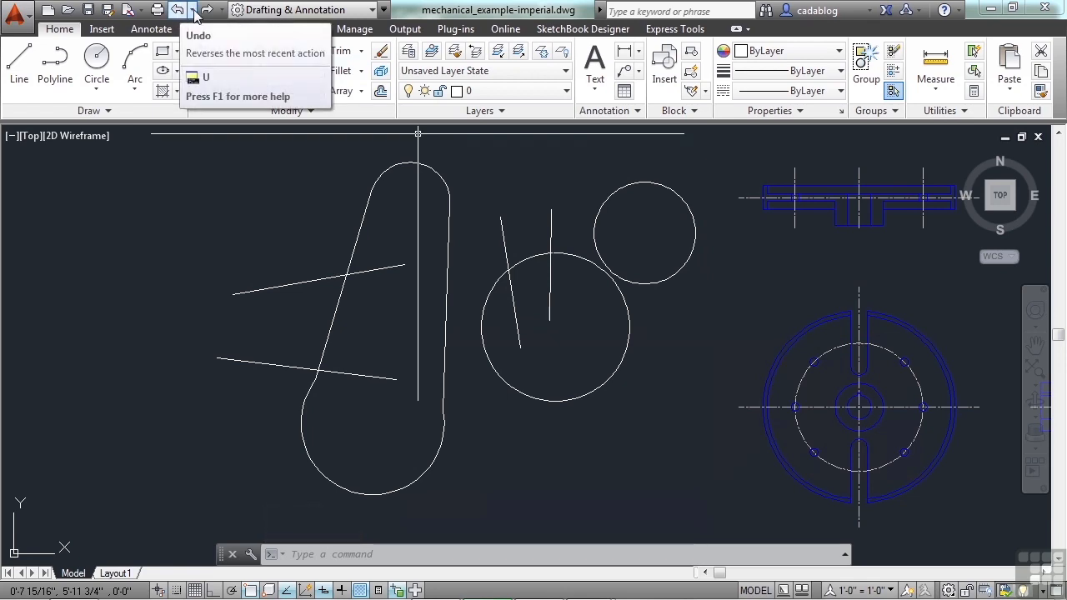
left_click(194, 10)
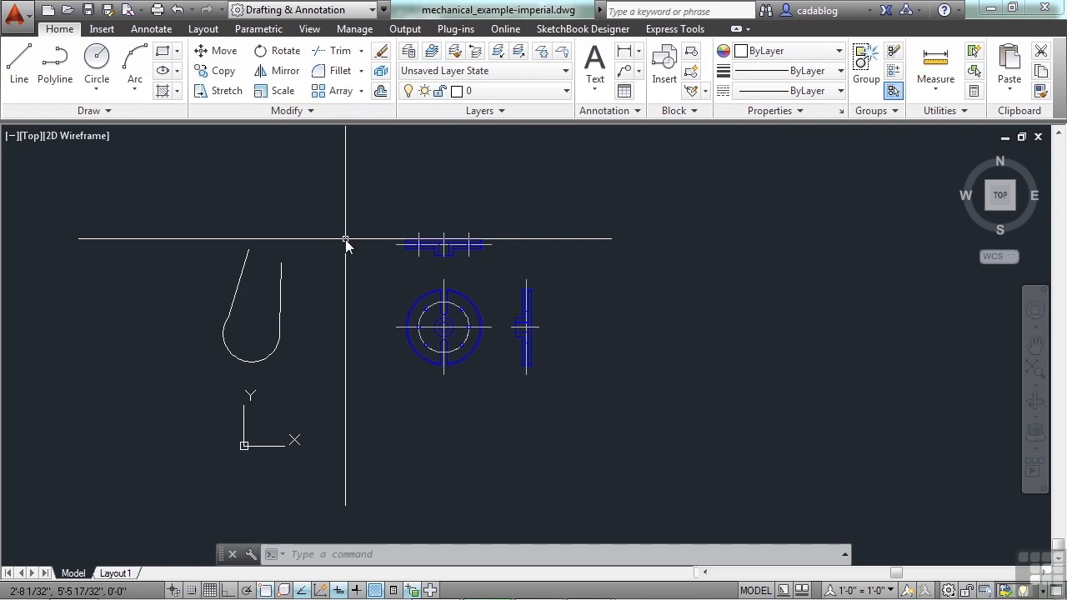
Step: Undo the last 4 operations with UNDO, removing the slot outline
type("UNDO")
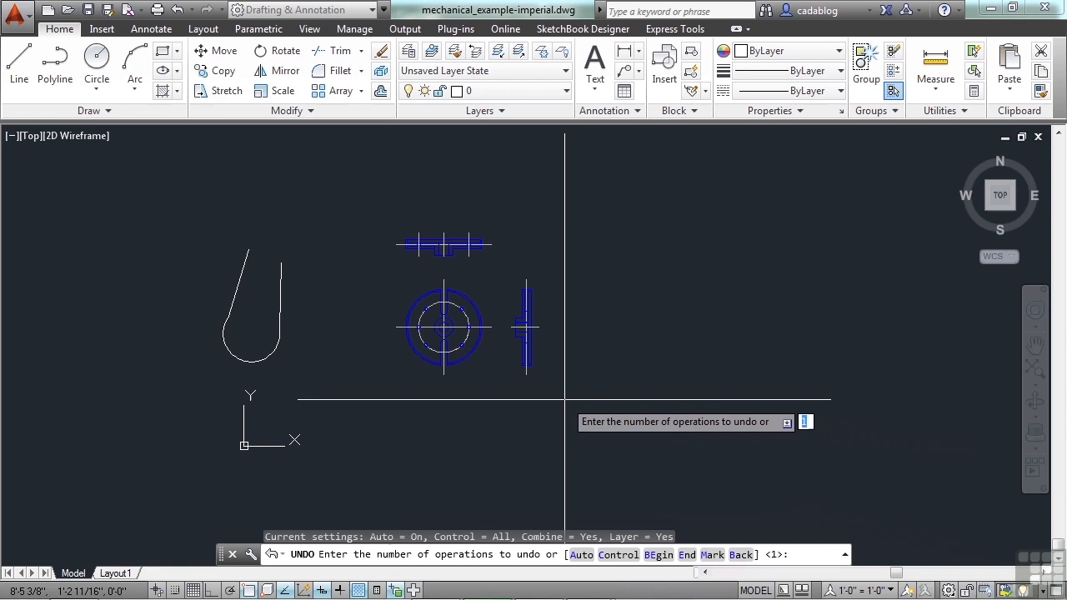
type("4")
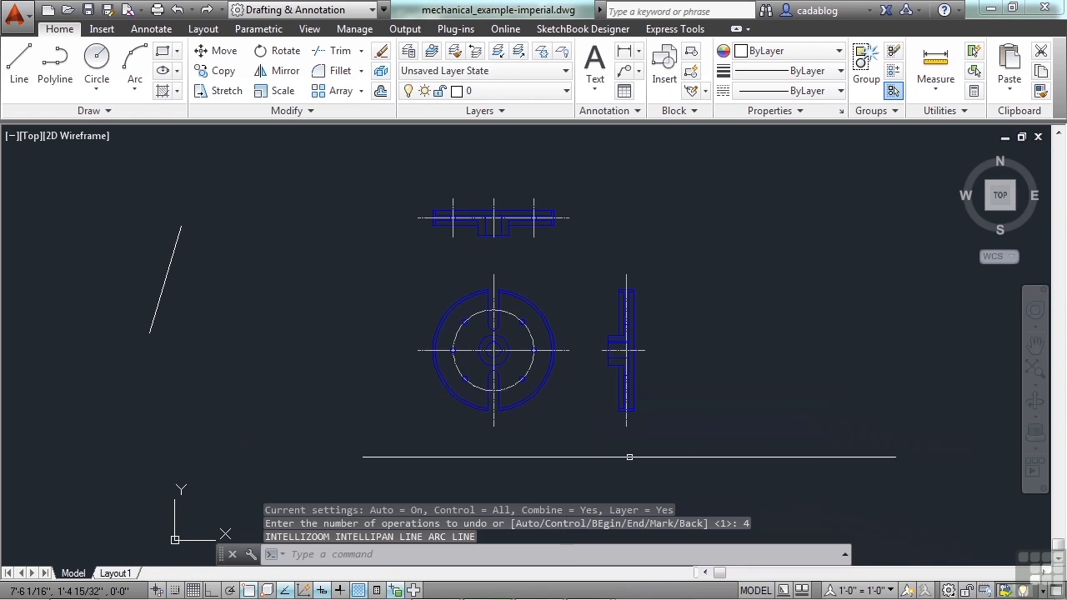
left_click_drag(630, 457, 704, 426)
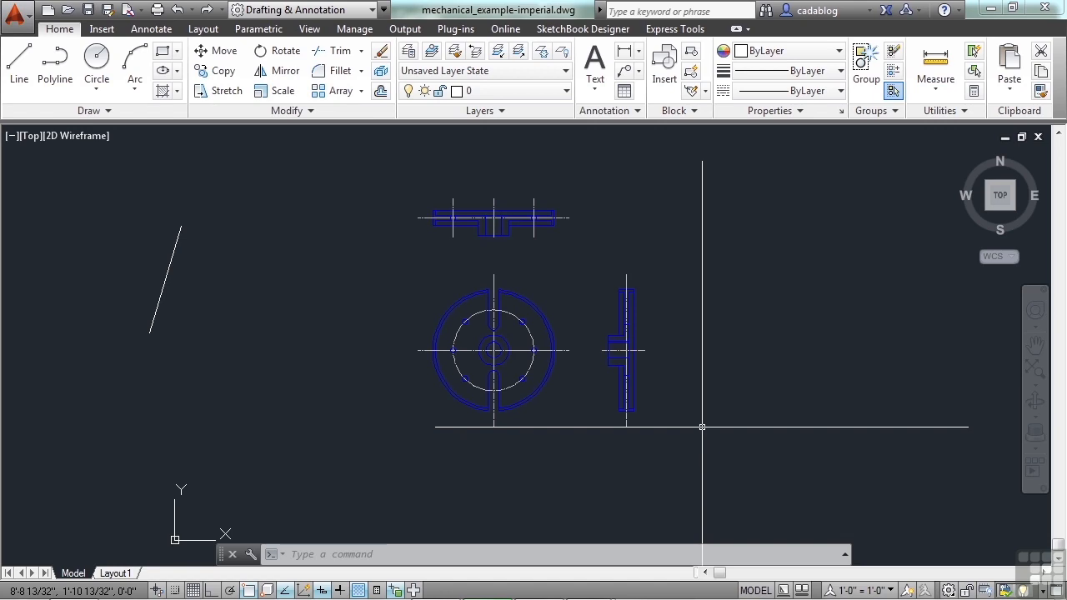
mouse_move(420, 256)
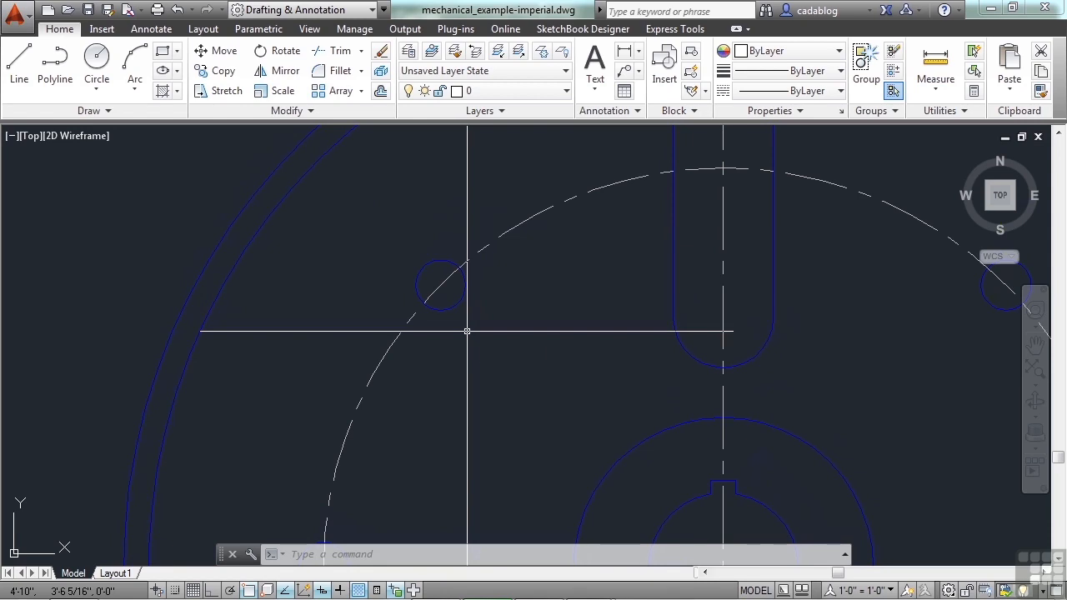
Step: Draw a line between two small hole centres, panning transparently mid-command
left_click(15, 75)
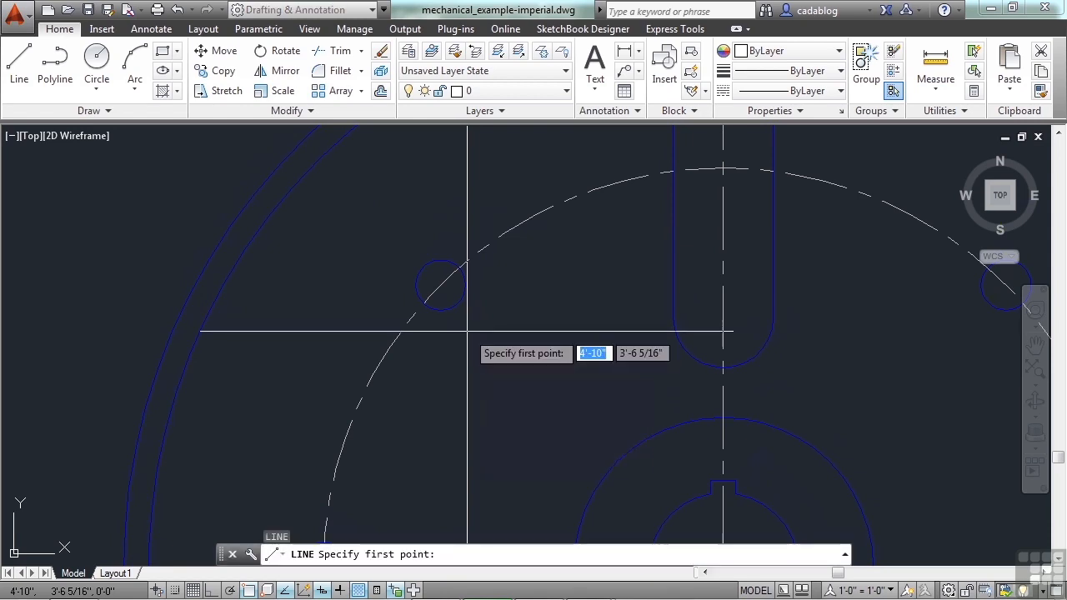
left_click(440, 286)
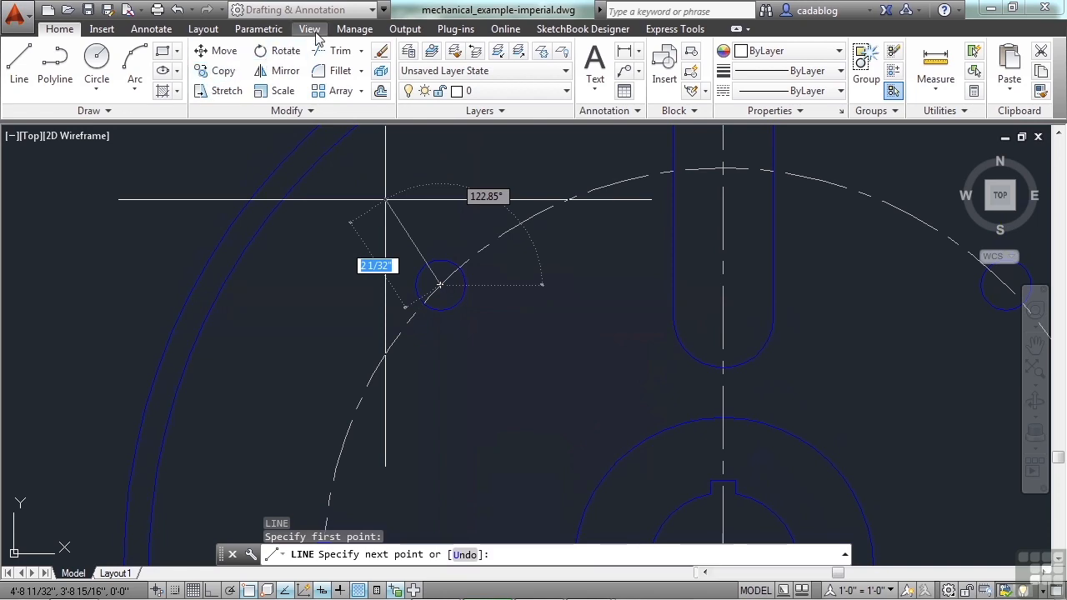
left_click(310, 29)
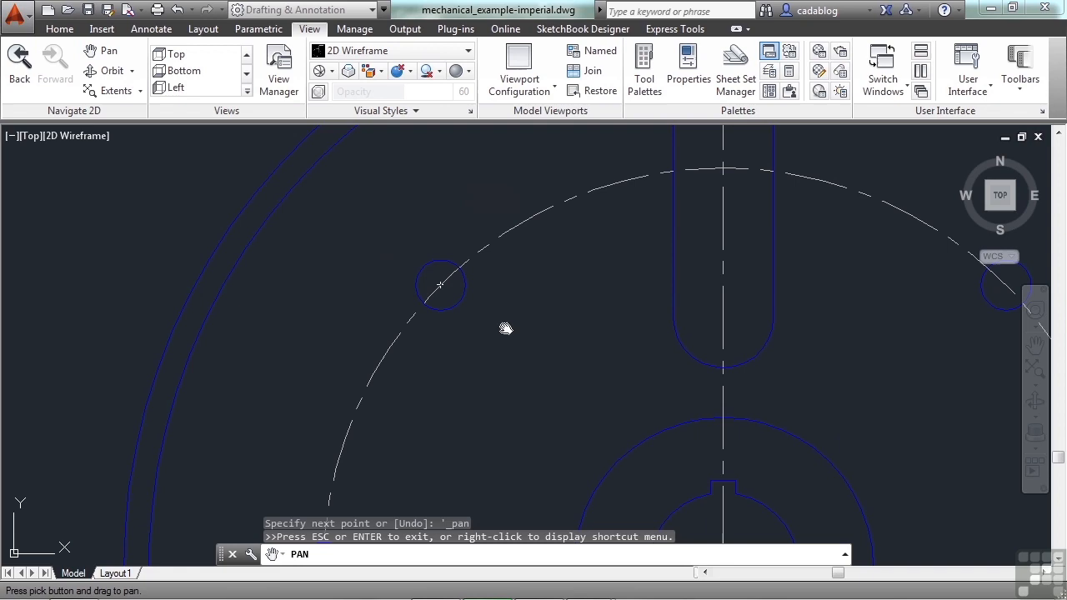
left_click_drag(507, 327, 437, 350)
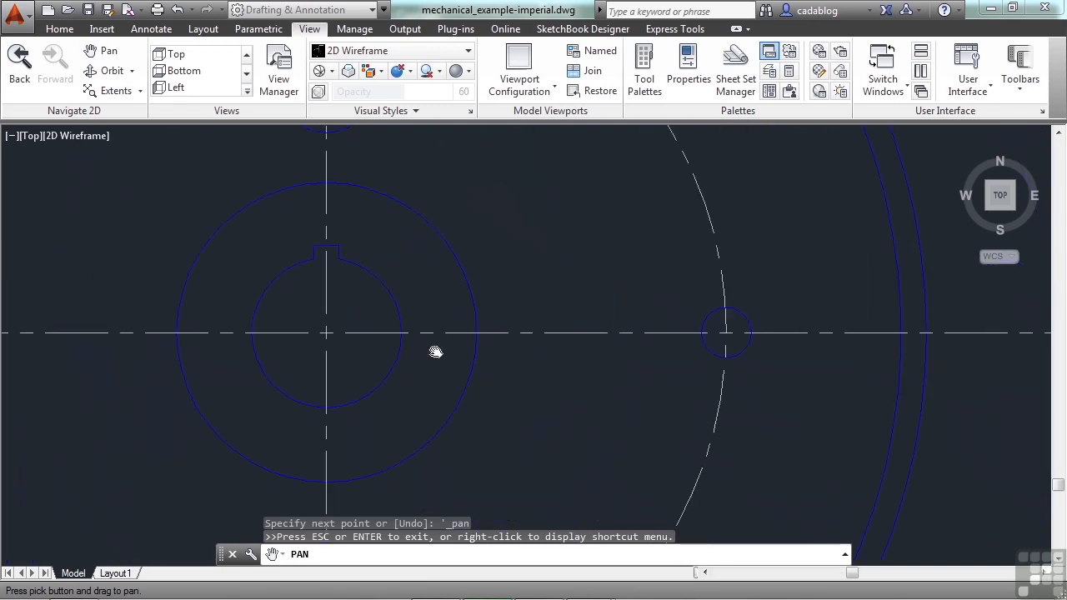
left_click_drag(436, 350, 546, 343)
type("cen")
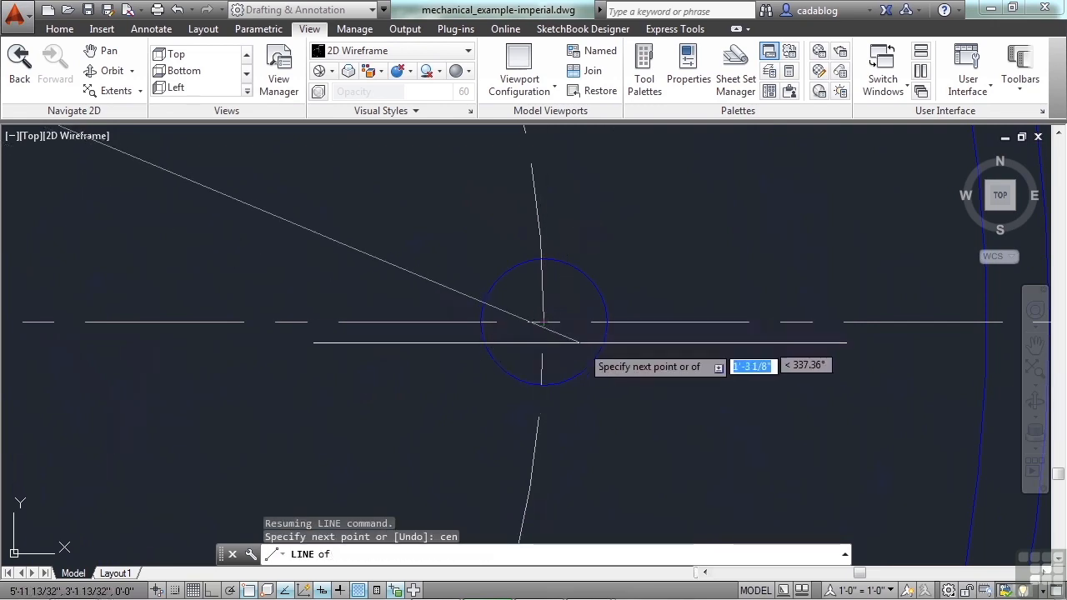
left_click(654, 324)
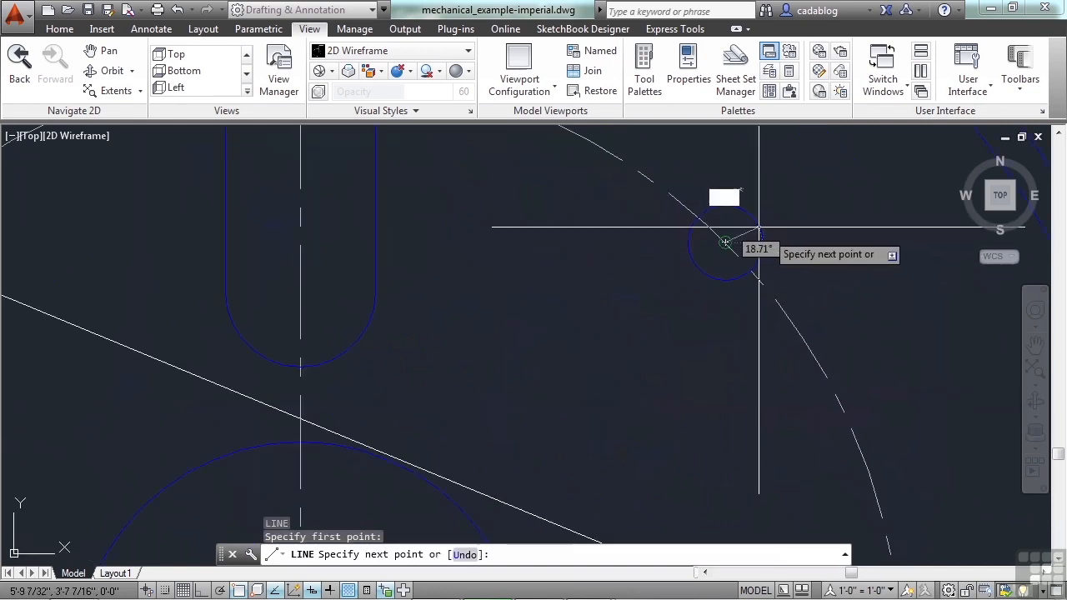
Step: Continue drawing lines between opposite bolt-hole centres across the gear hub
scroll("down", 3)
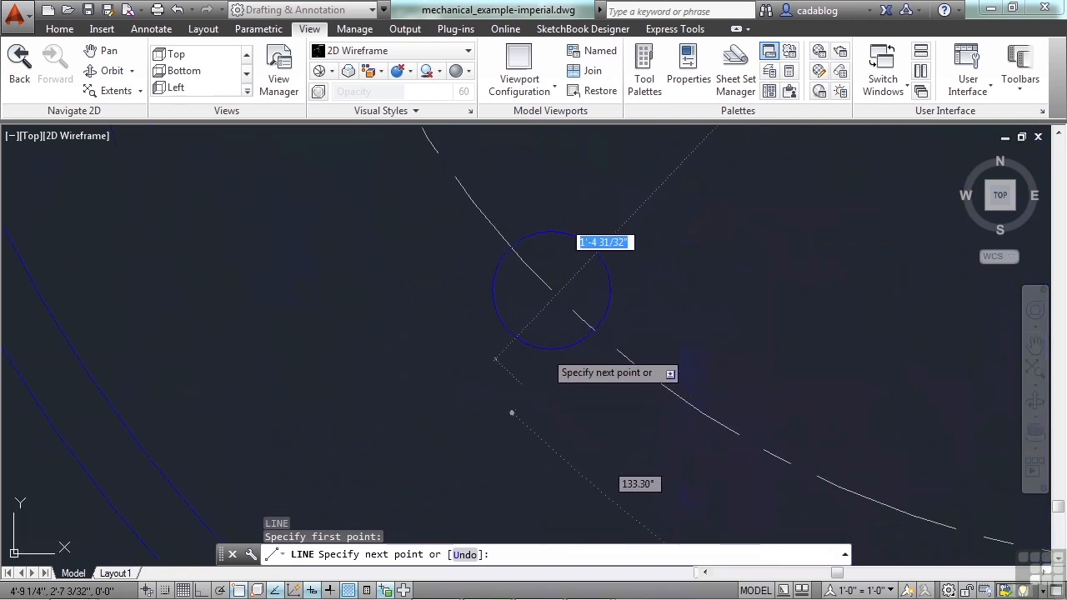
mouse_move(549, 337)
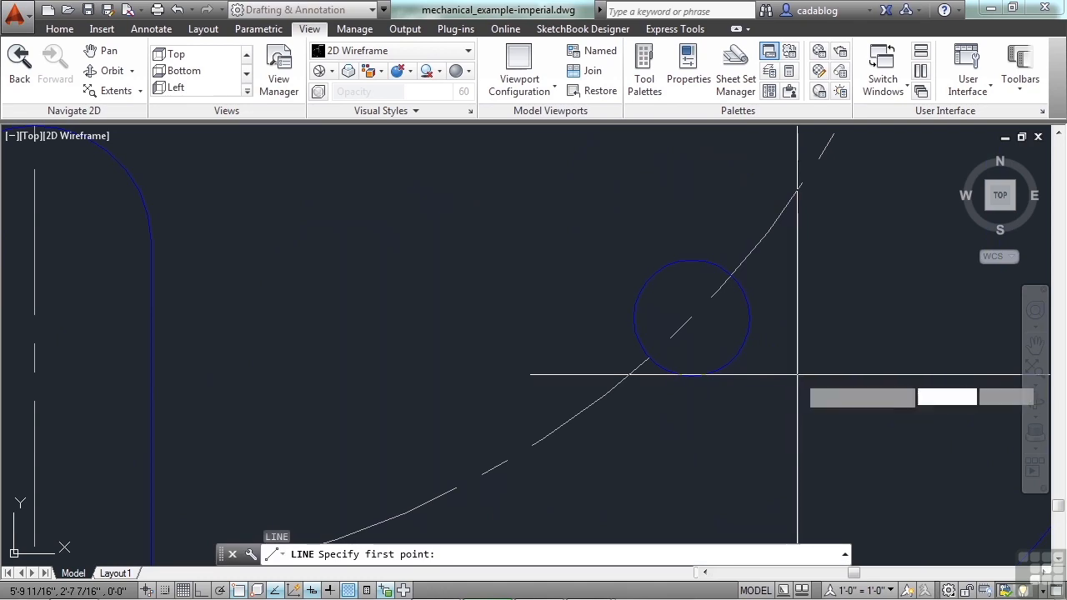
left_click(690, 318)
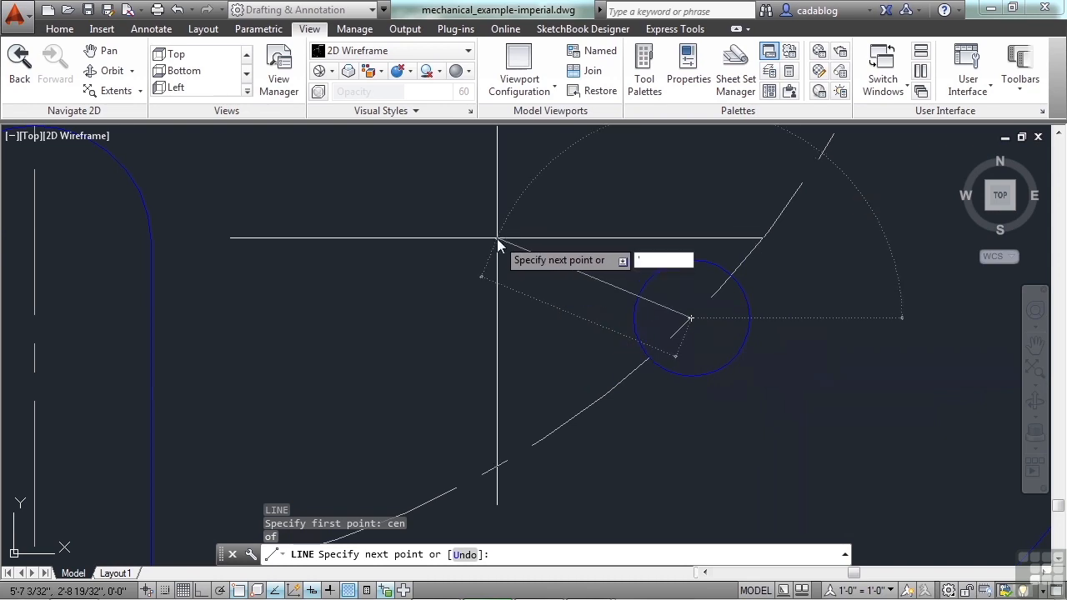
type("2")
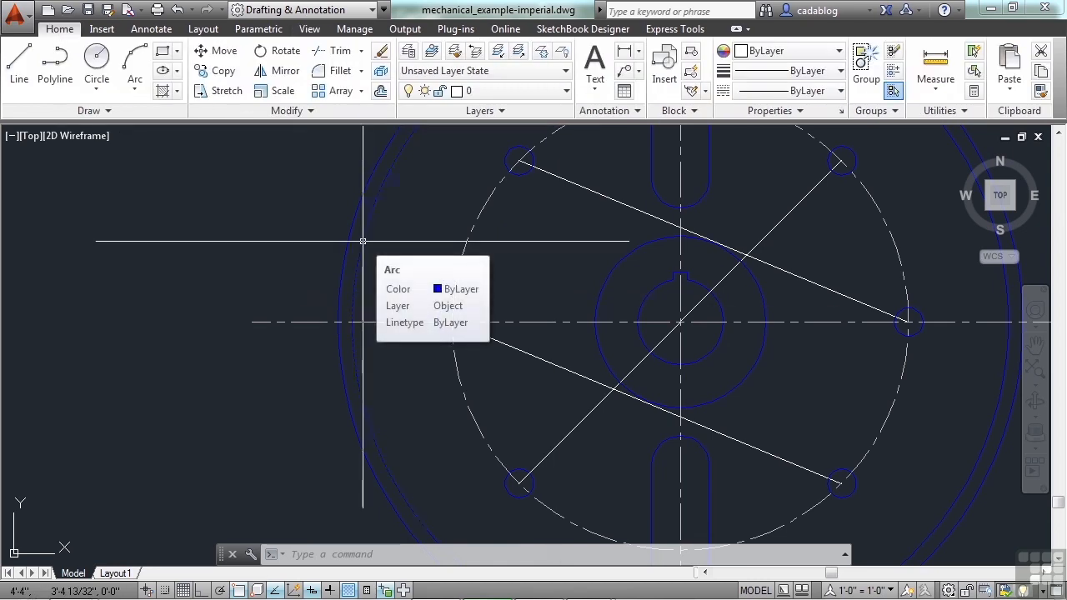
mouse_move(410, 273)
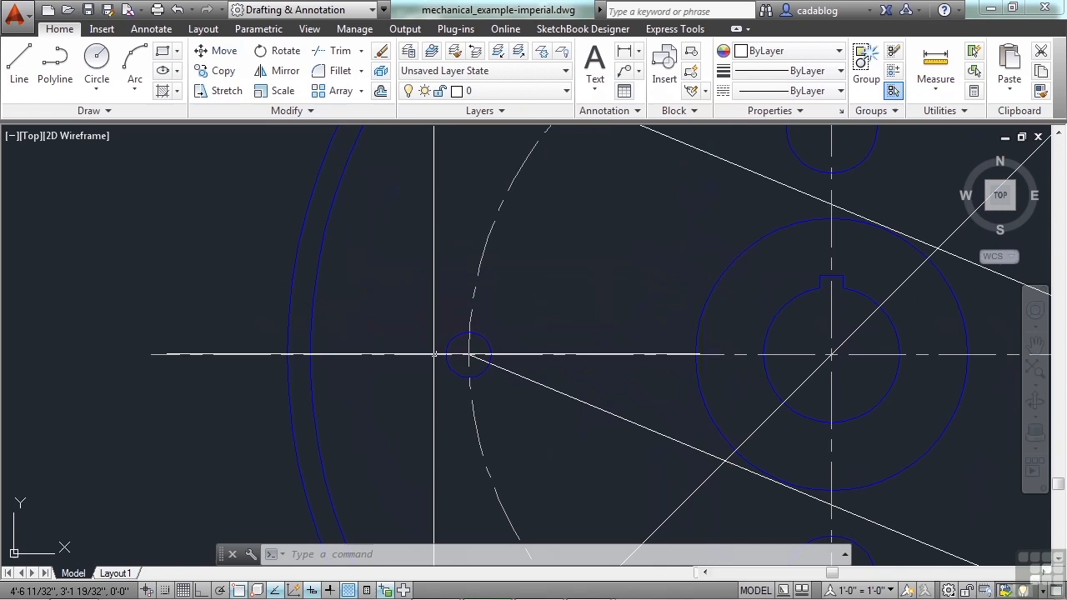
Step: Show the View ribbon's navigation tools above the gear
left_click(310, 28)
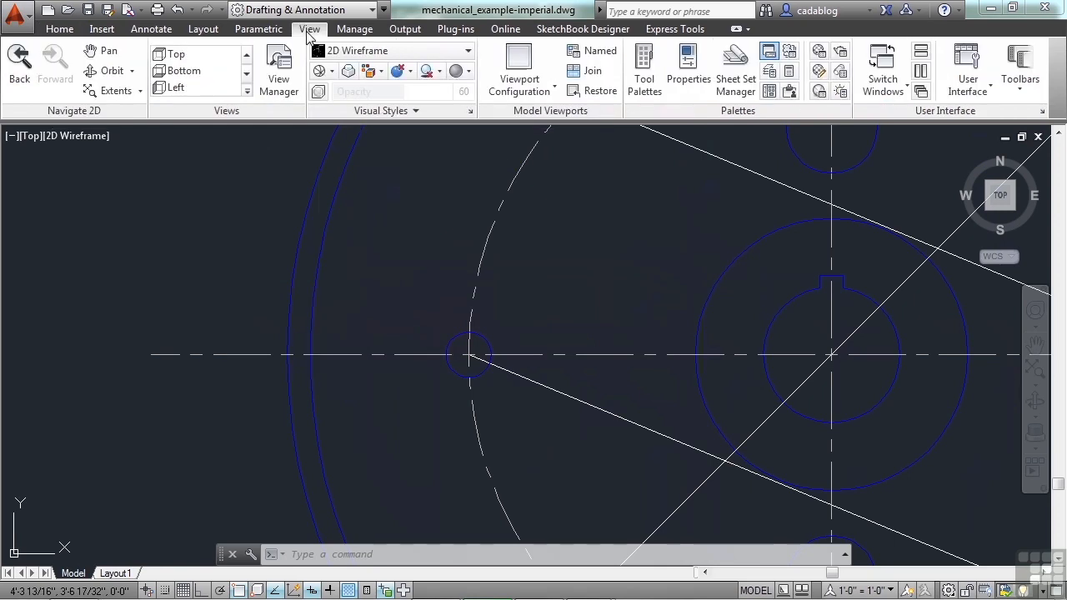